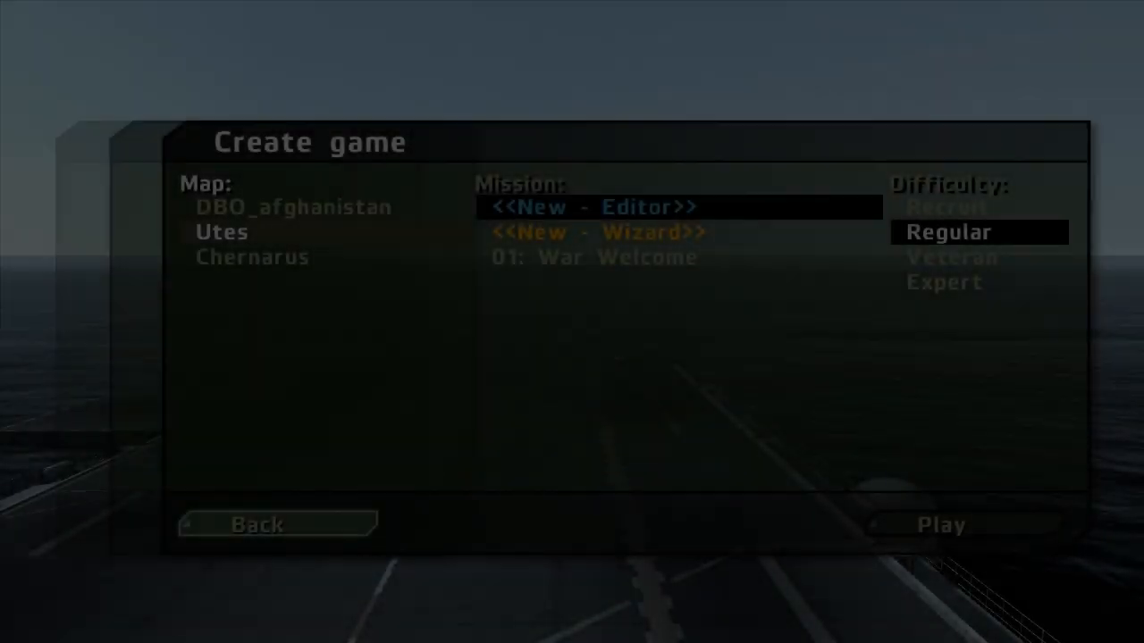
Select the Chernarus map and open the test.Chernarus mission in the editor.
click(222, 231)
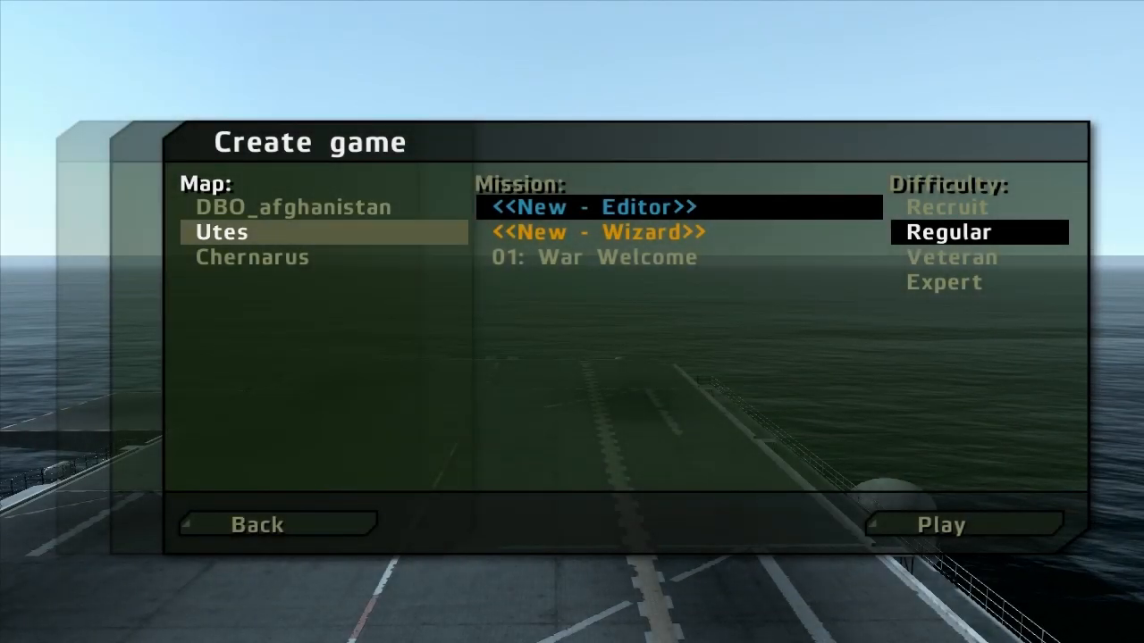
click(251, 257)
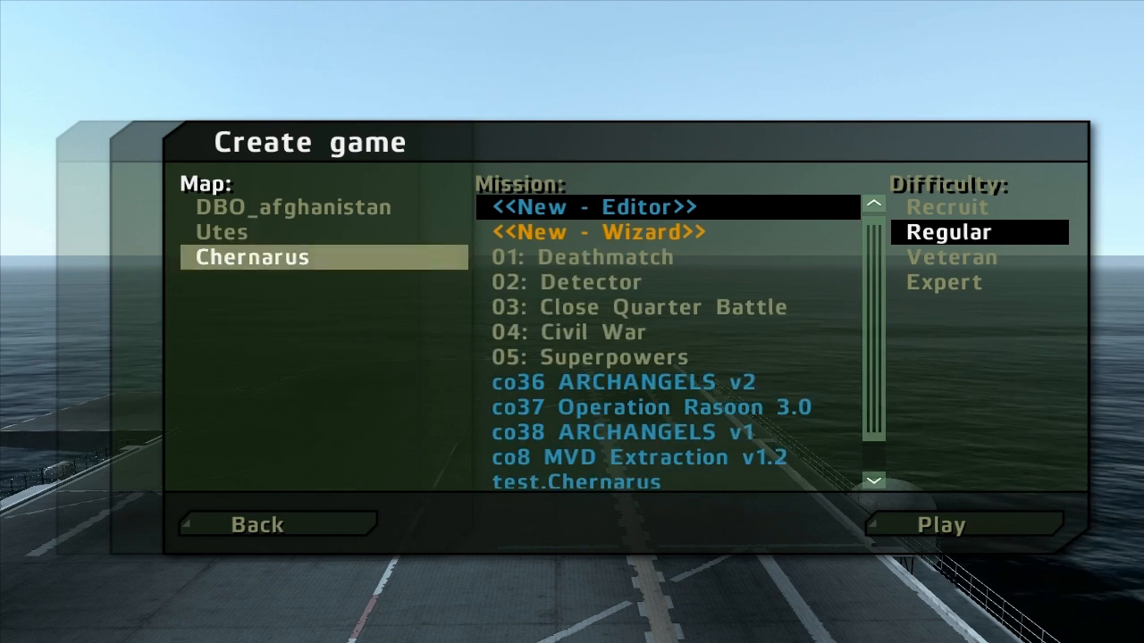
scroll(down, 3)
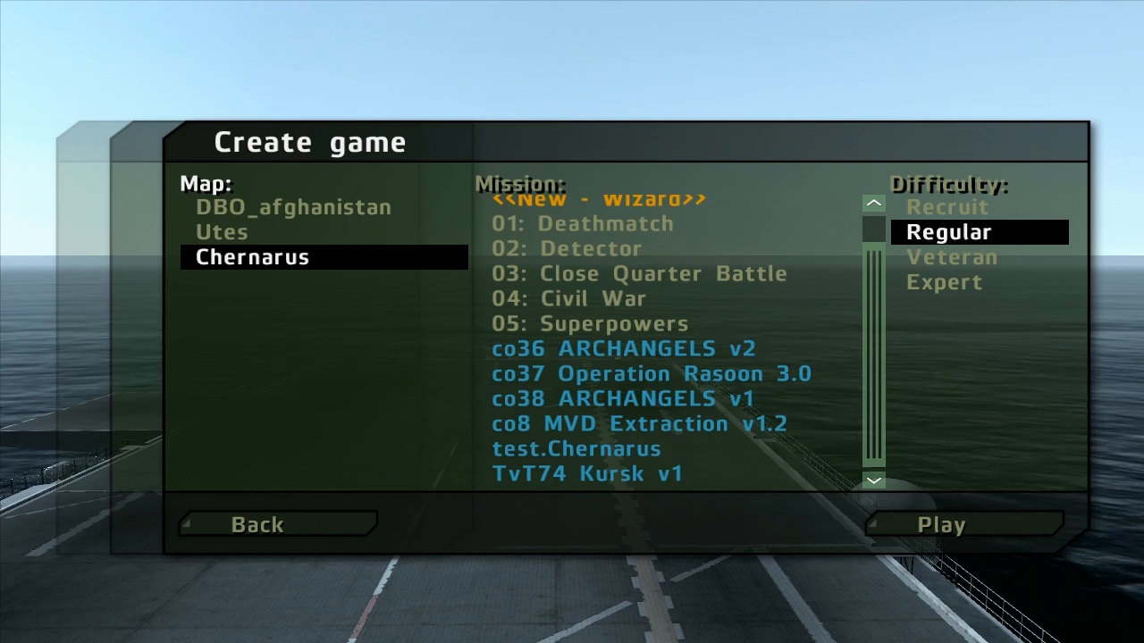
click(578, 449)
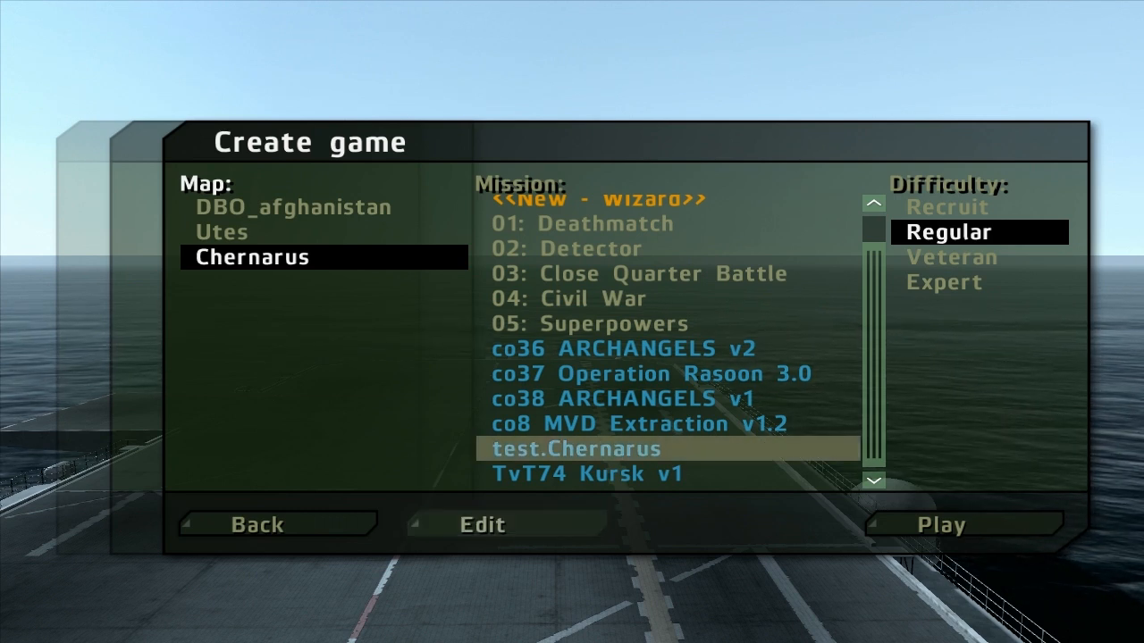
click(939, 525)
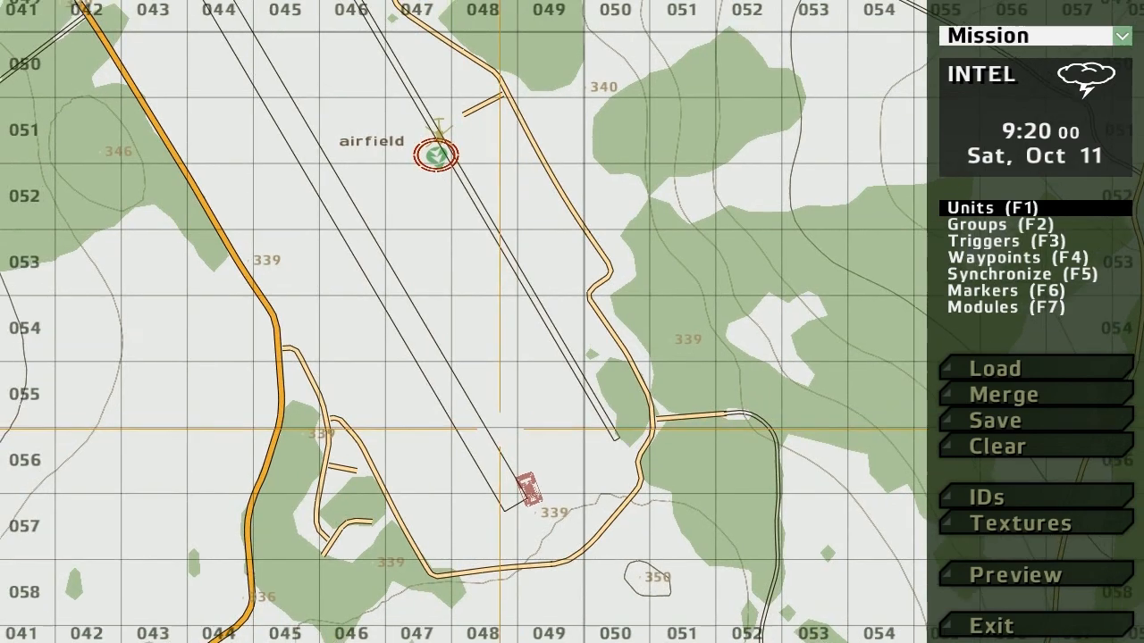
Zoom to the hangars and open the existing trigger in Triggers mode.
scroll(up, 3)
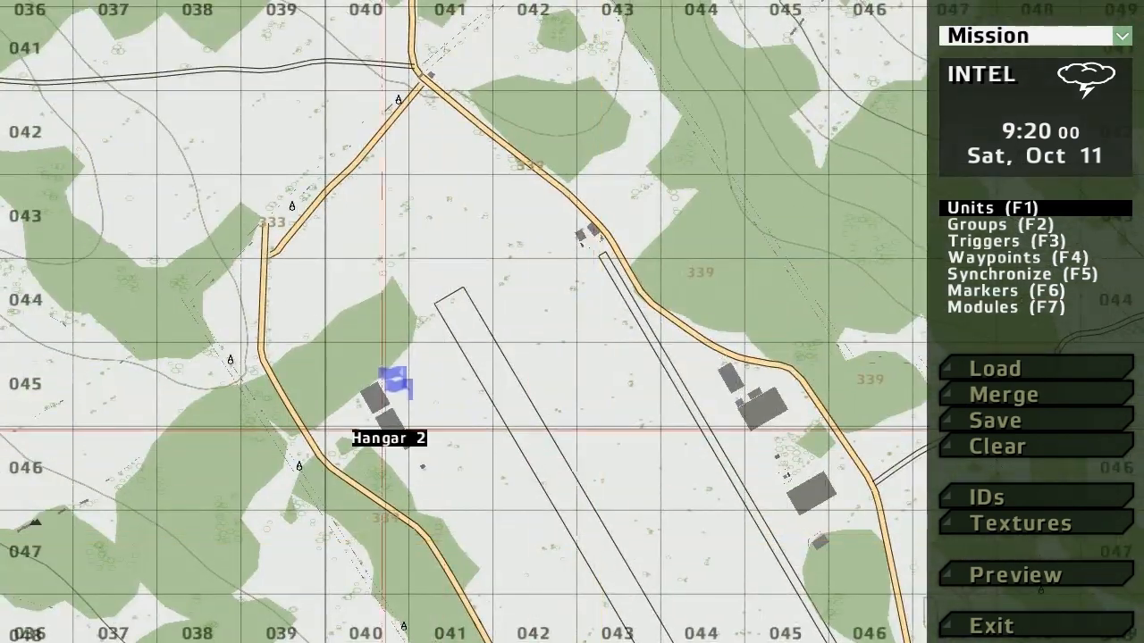
click(1002, 241)
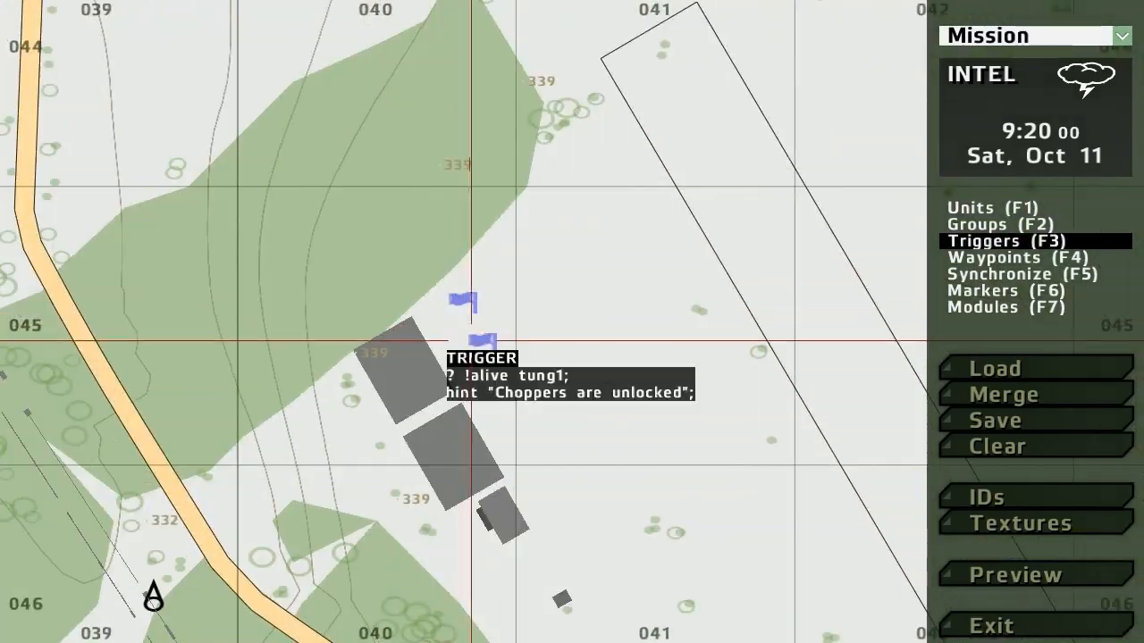
double_click(483, 339)
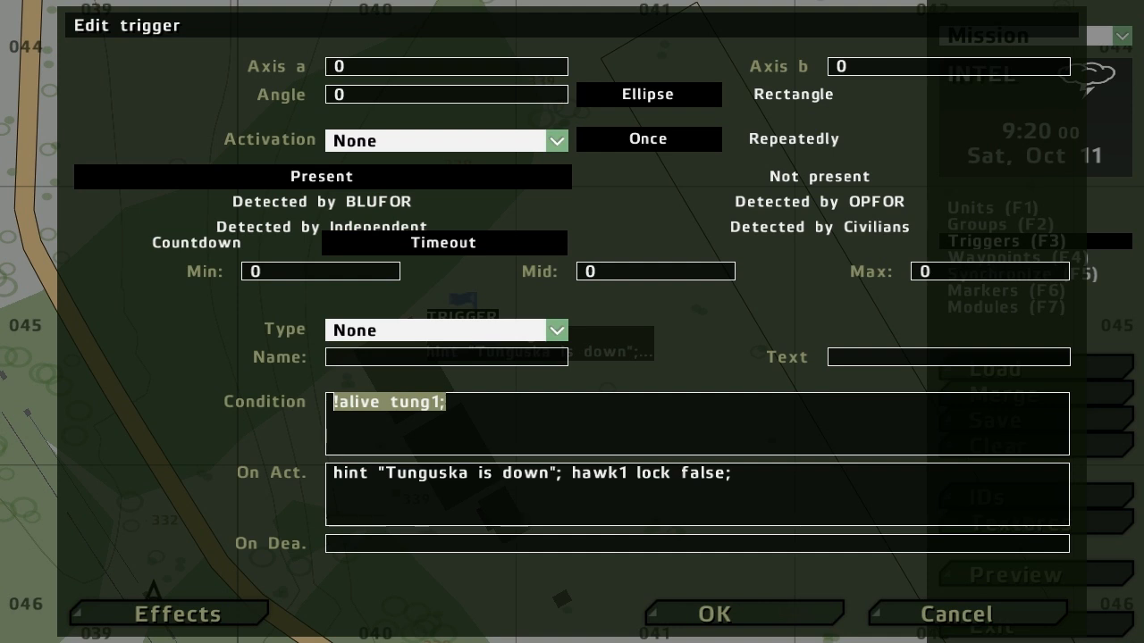
Select the existing trigger's condition text and close its Edit trigger dialog.
drag(631, 473, 731, 473)
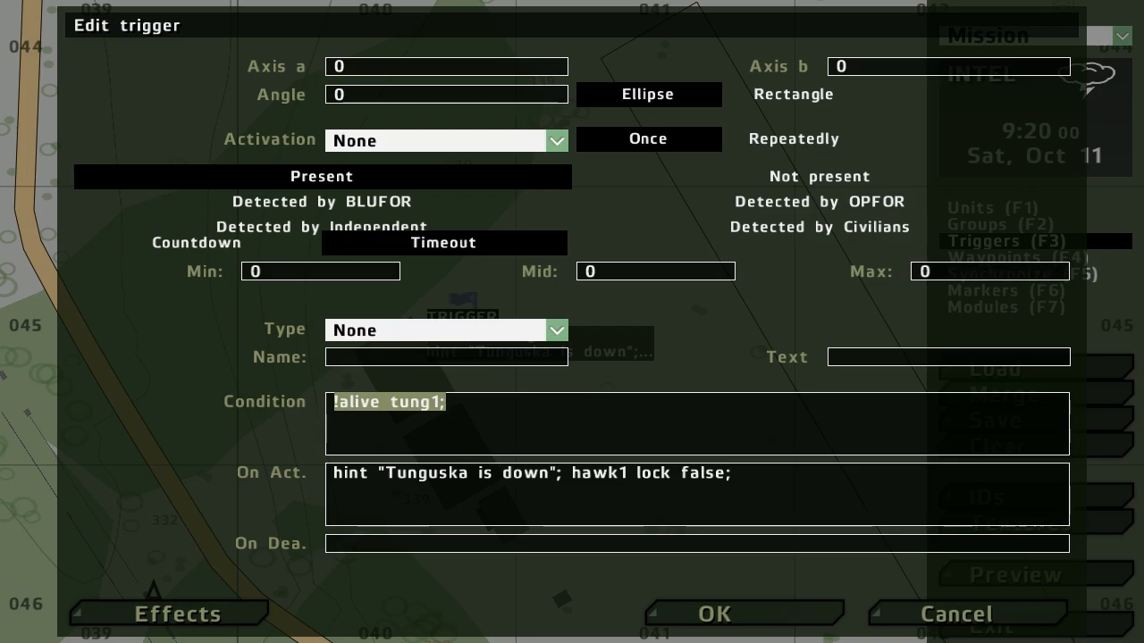
click(713, 614)
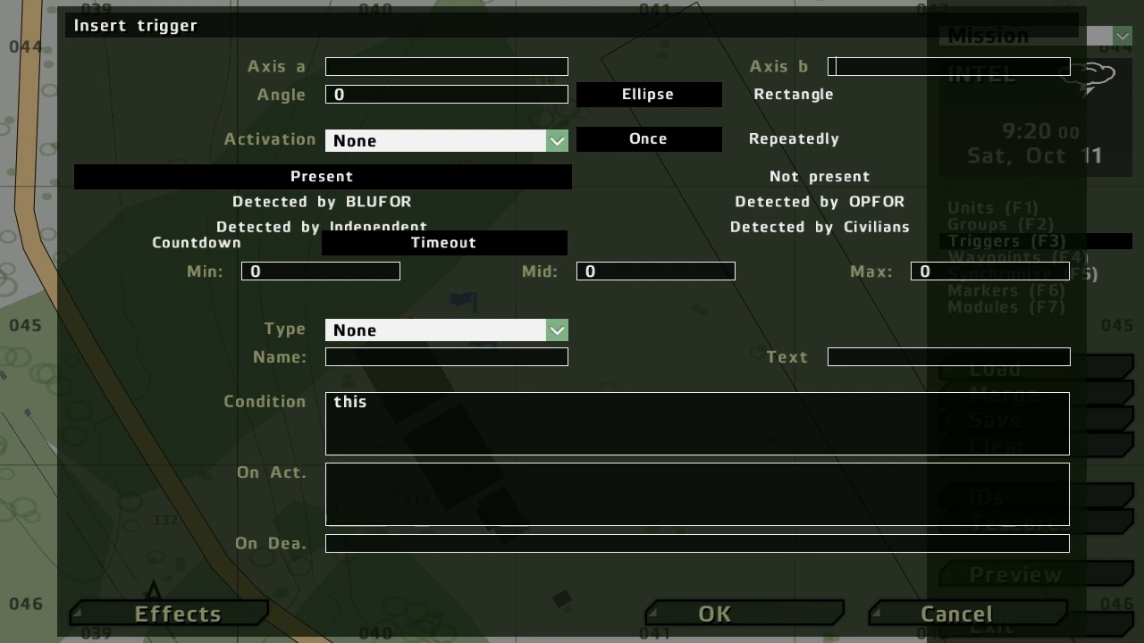
Replace the default condition 'this' with '!alive tung1;'.
double_click(350, 402)
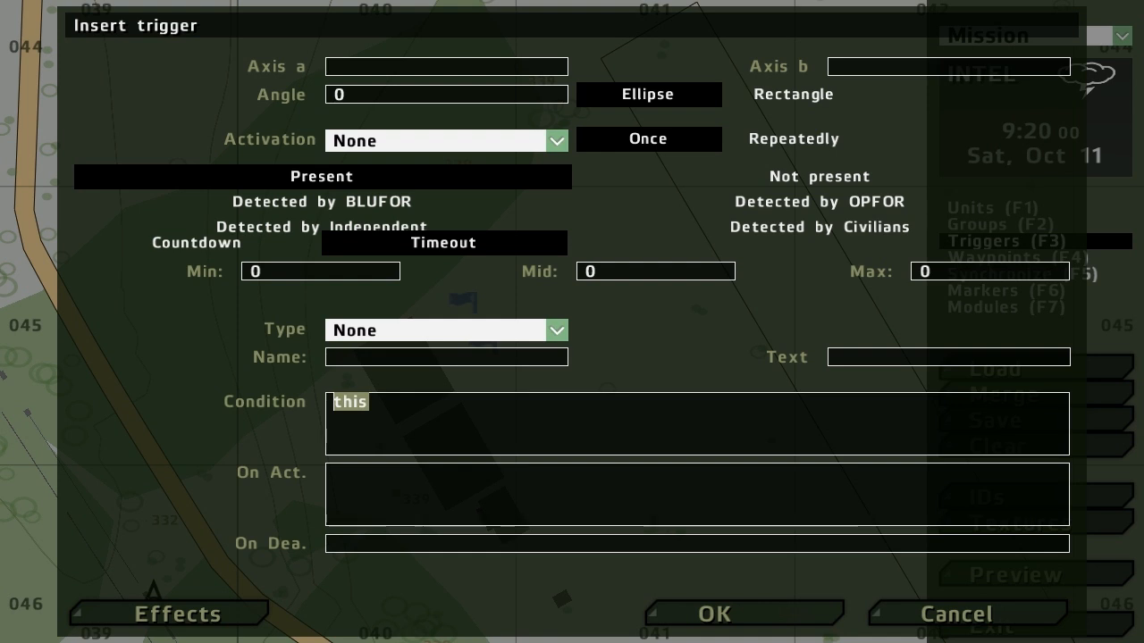
text(!alive tun)
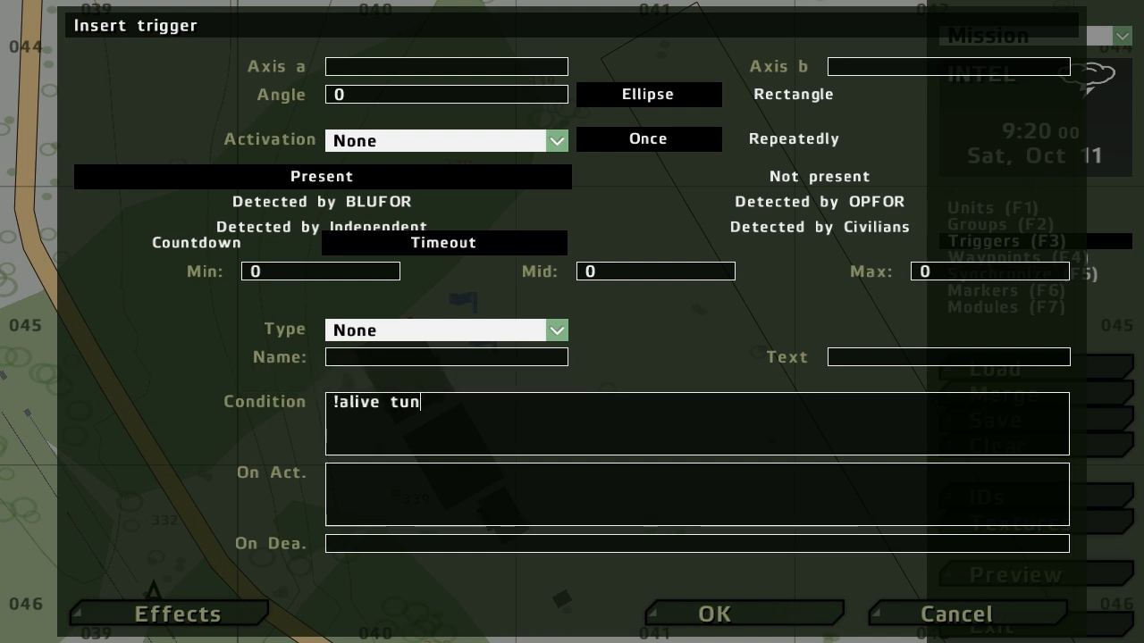
text(g1;)
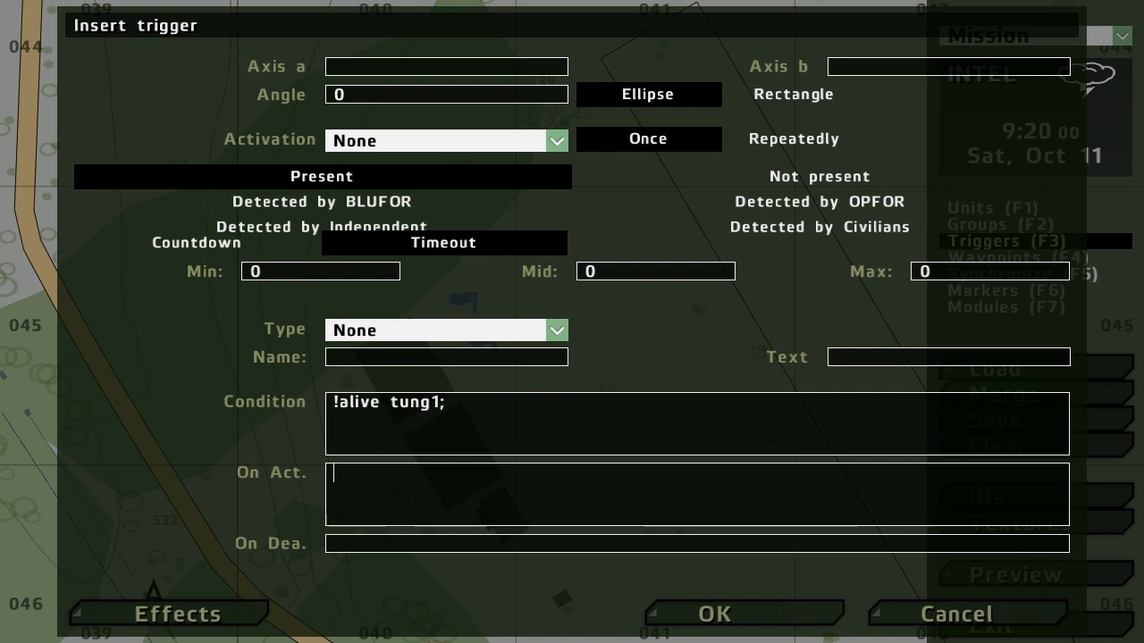
Enter '"1" objStatus "Done";' in On Act. and select the word Done.
text(")
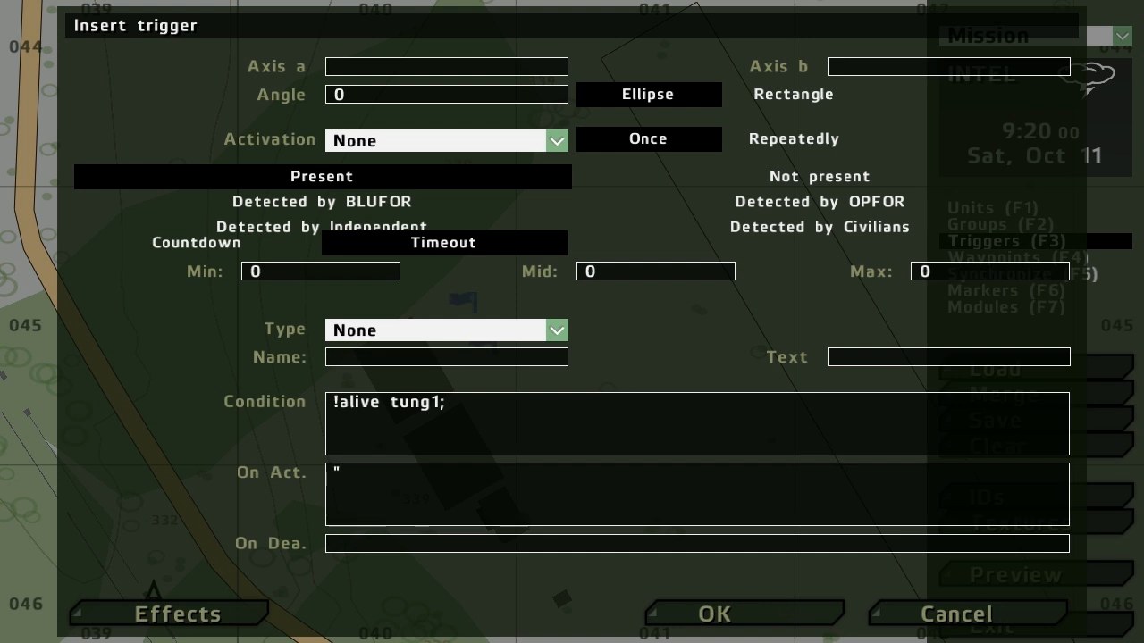
text(1)
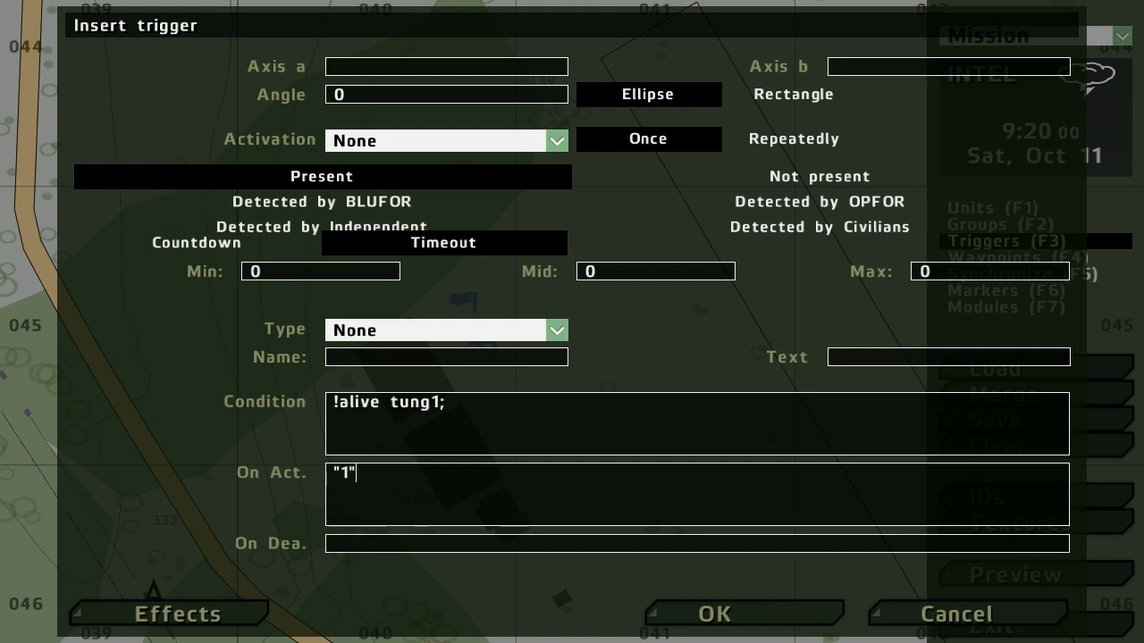
text(obj)
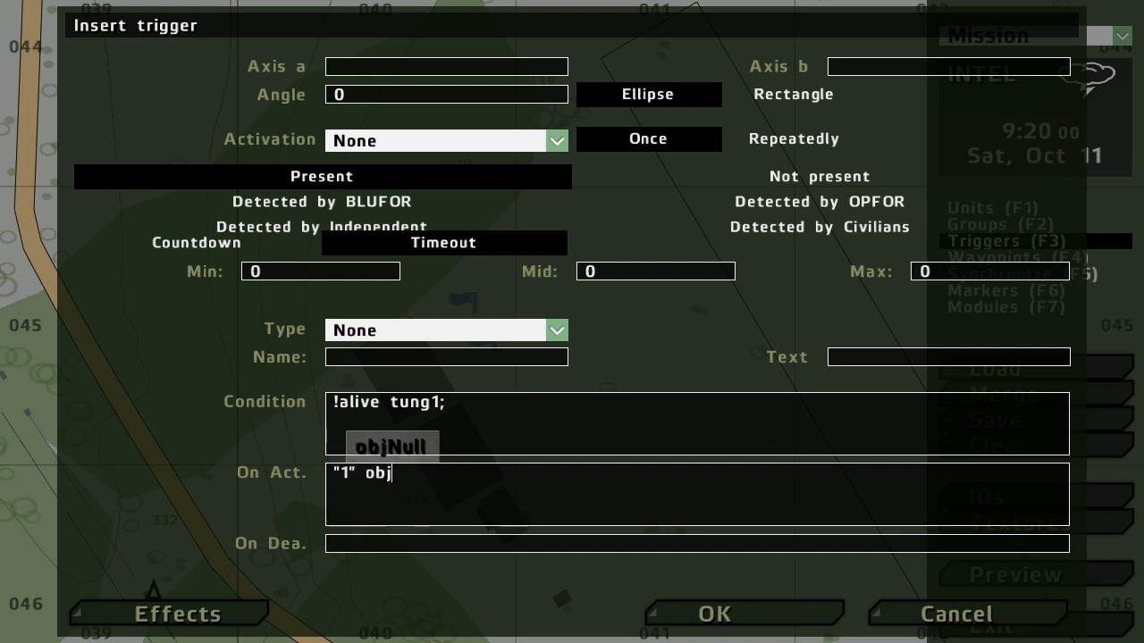
text(Status)
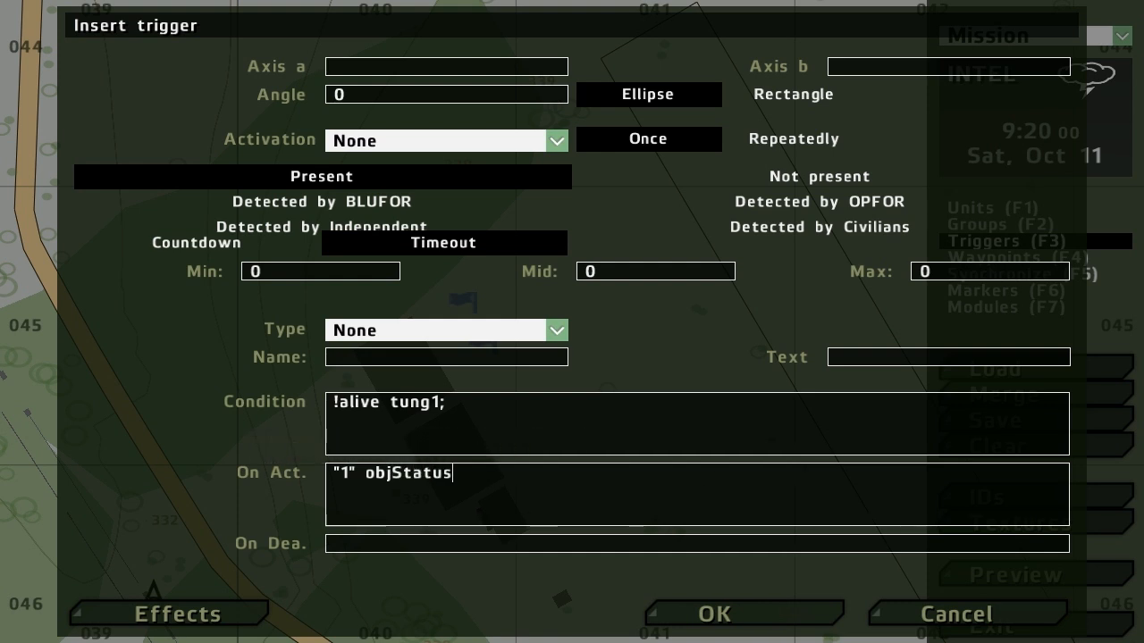
text("D)
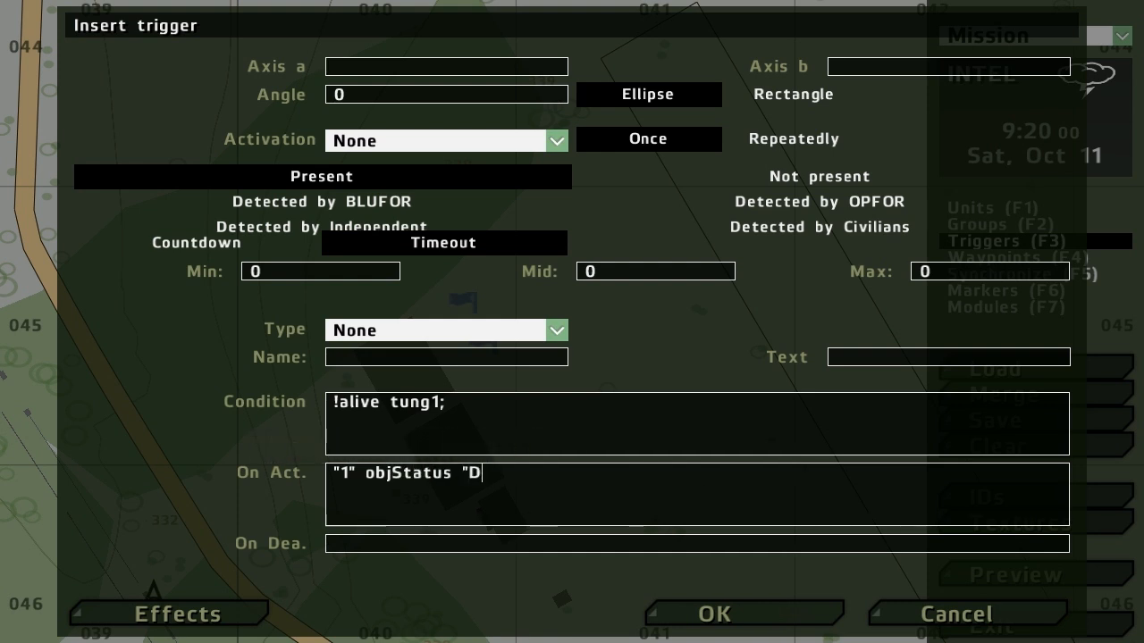
text(one)
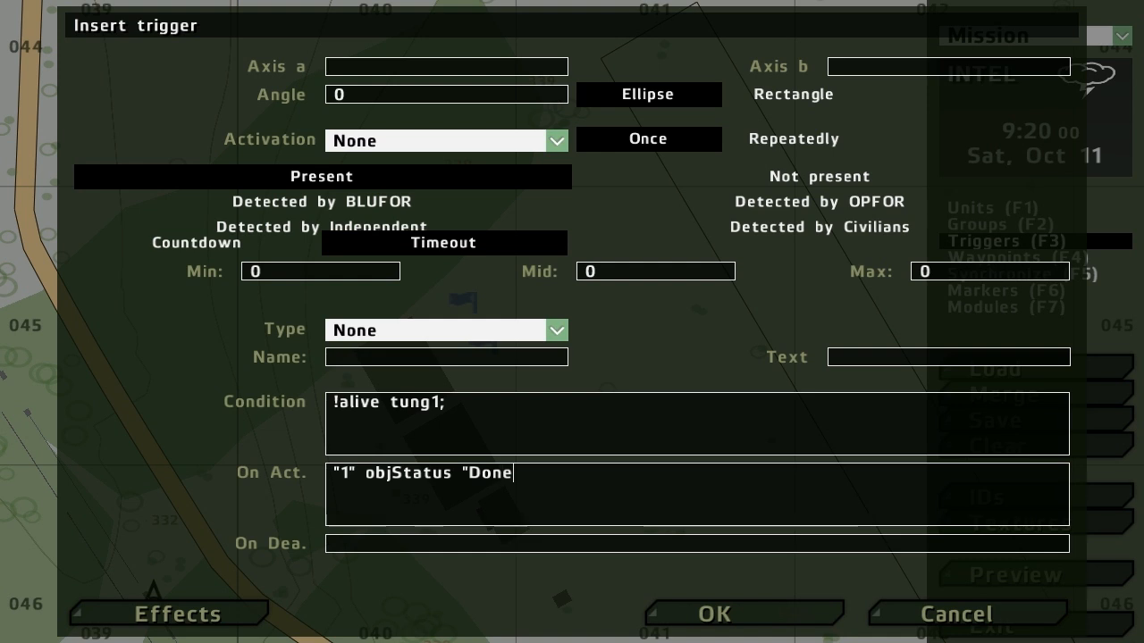
text(")
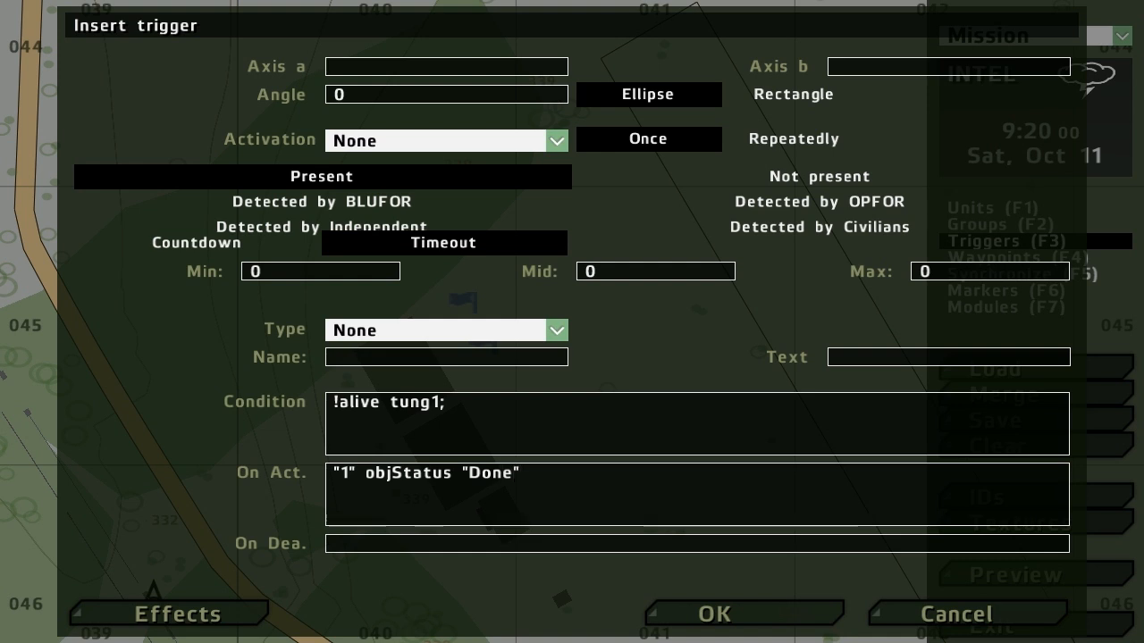
text(;)
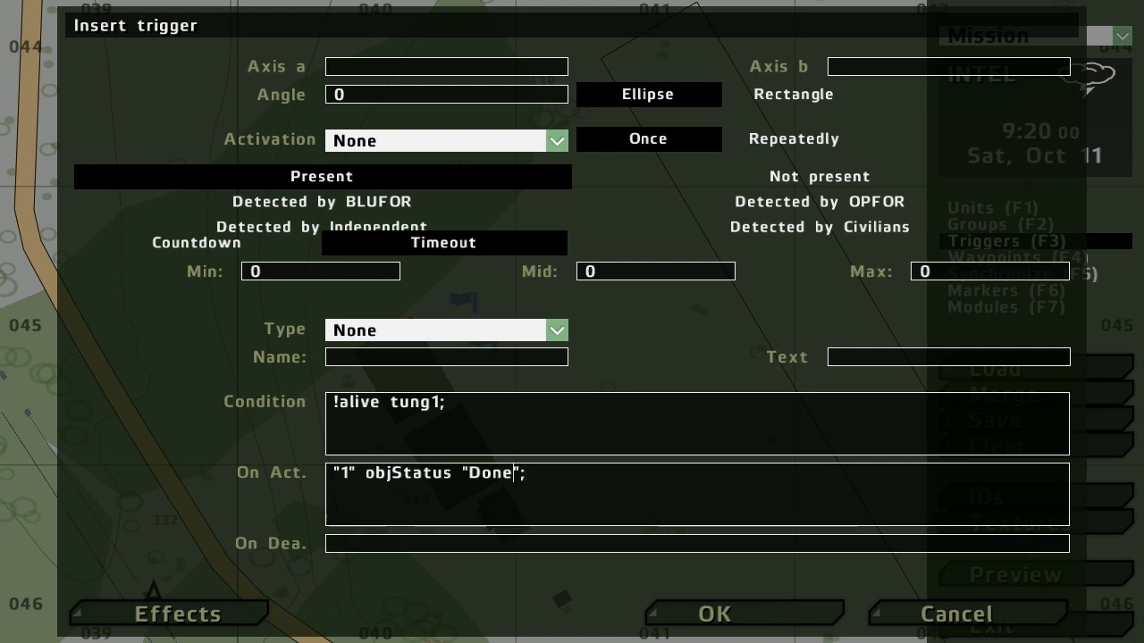
double_click(497, 473)
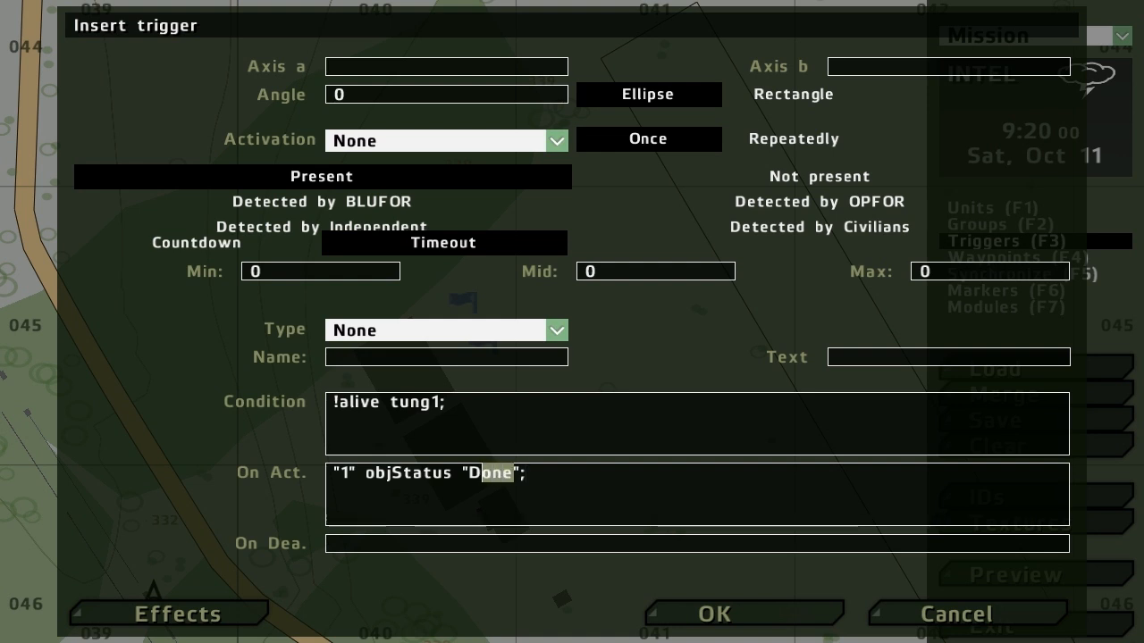
Change Done to DONE and add 'tskobj_1 setTaskState "SUCCEEDED"' to On Act.
text(DONE)
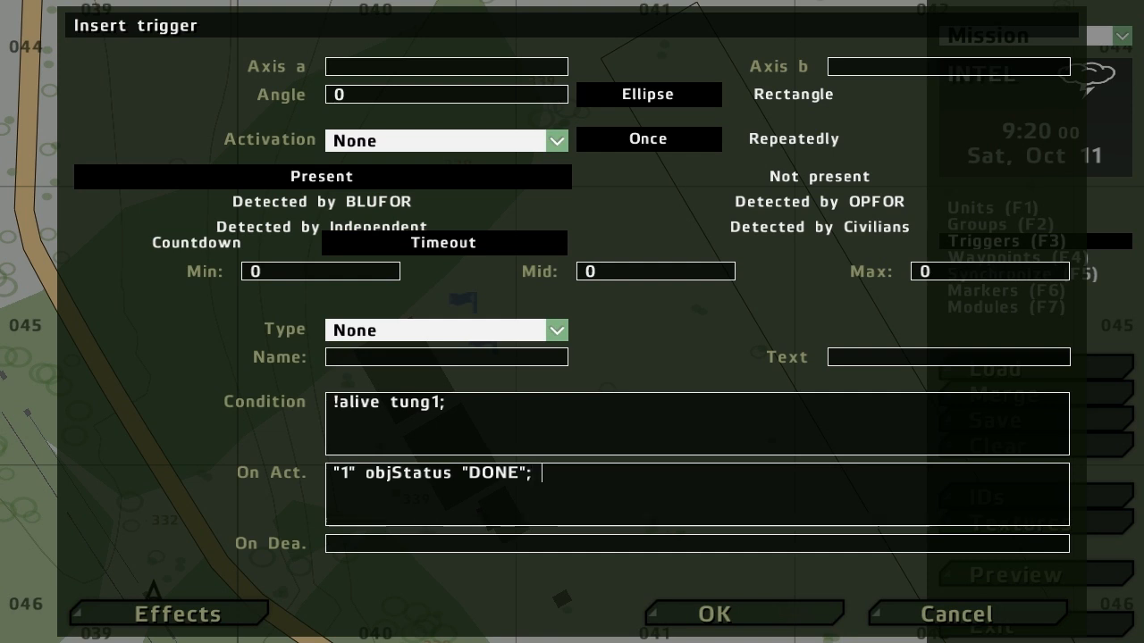
text(tsk)
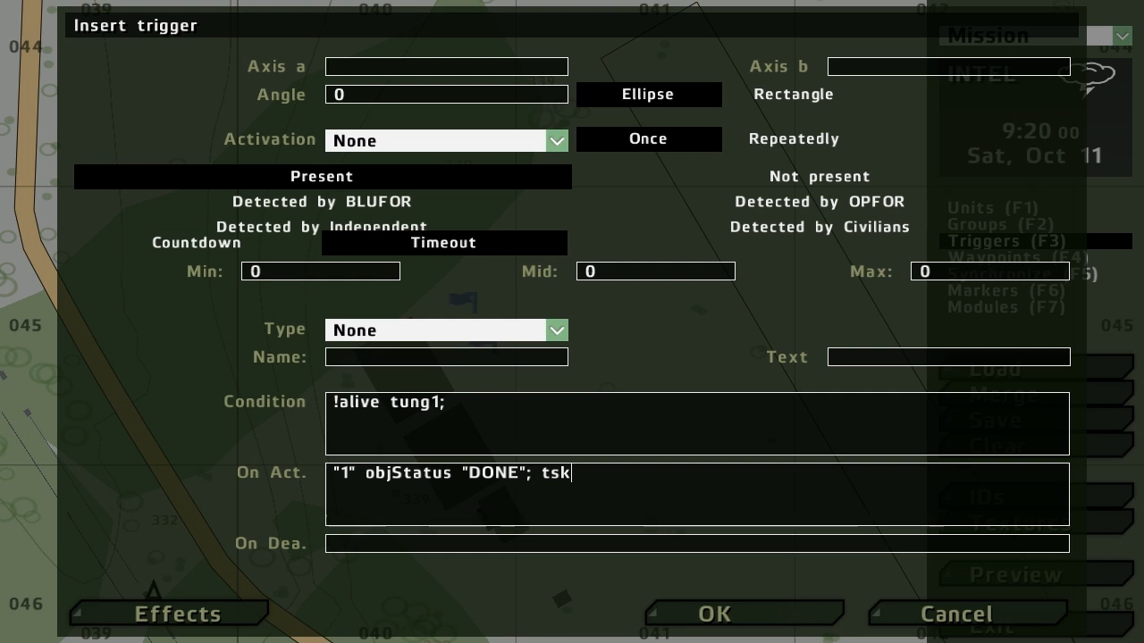
text(o)
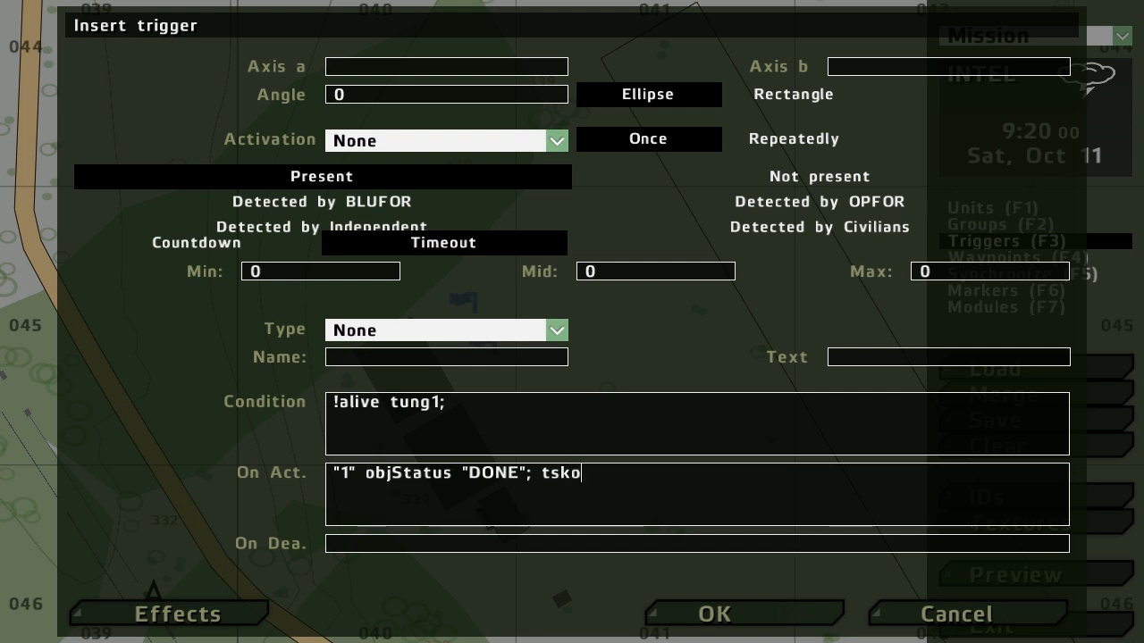
text(bj_1 setTaskState ")
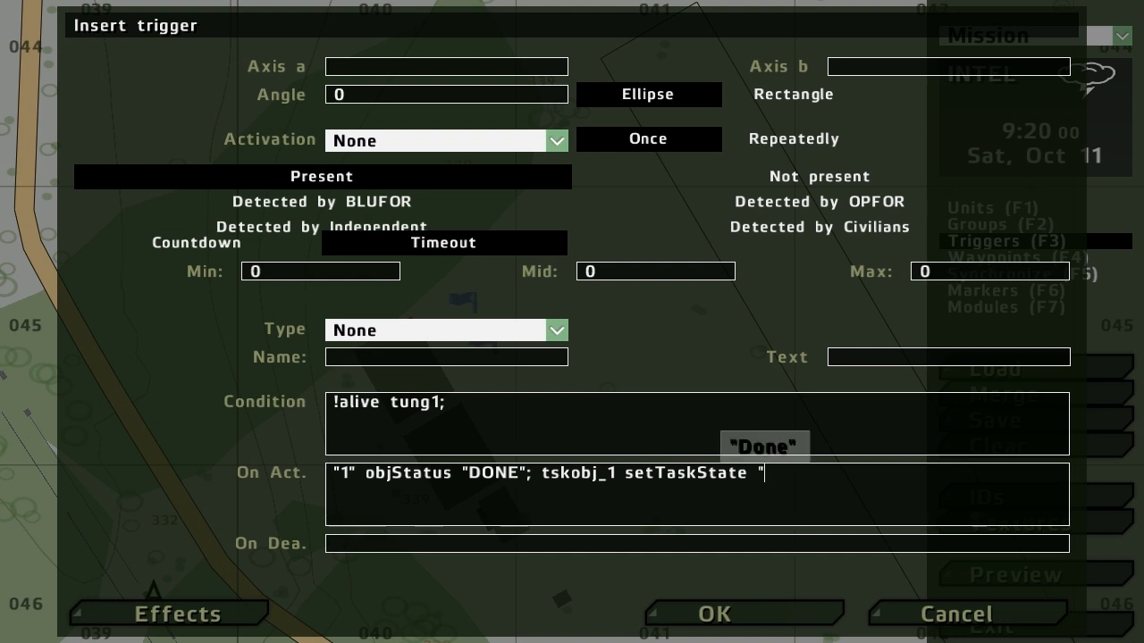
text(SUC)
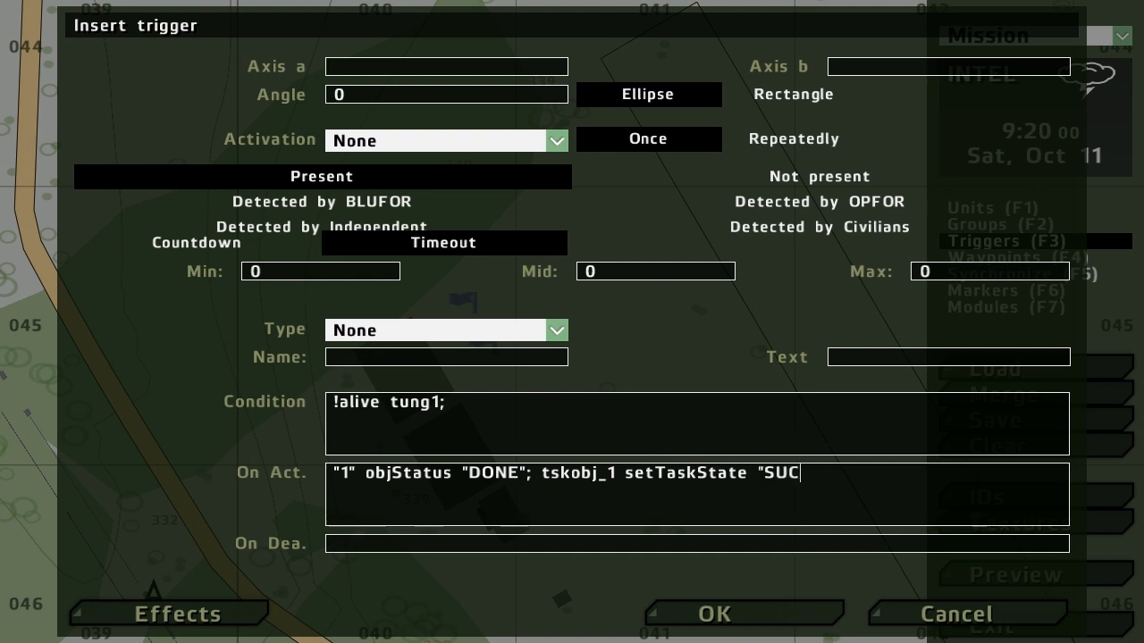
text(CEEDED")
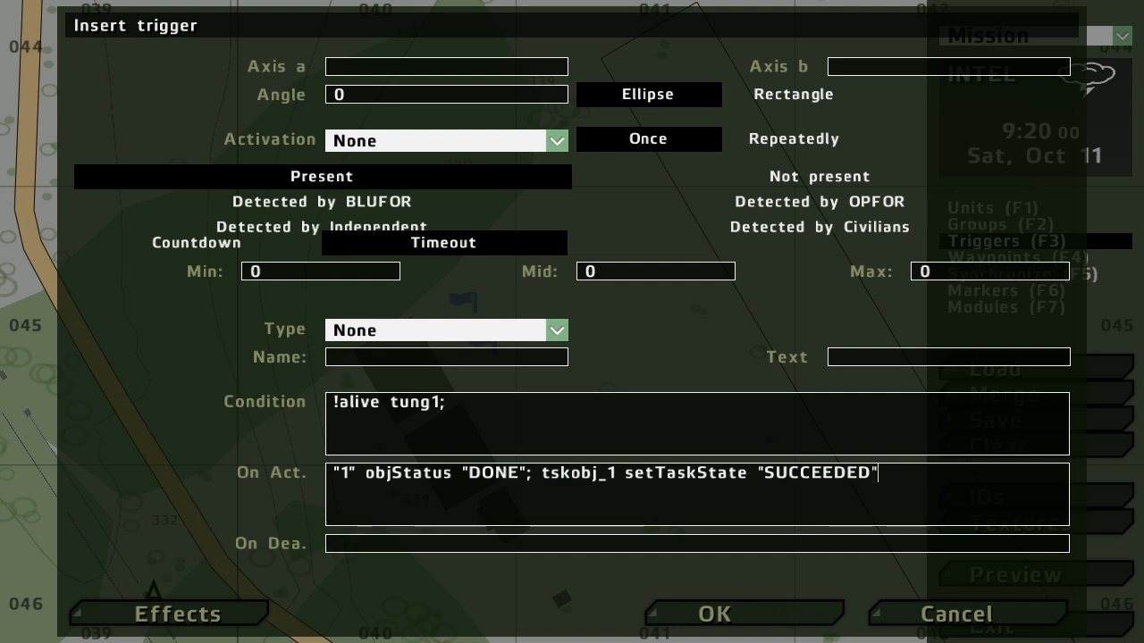
Append 'player setCurrentTask tskobj_2;' to the trigger's activation code.
text(;)
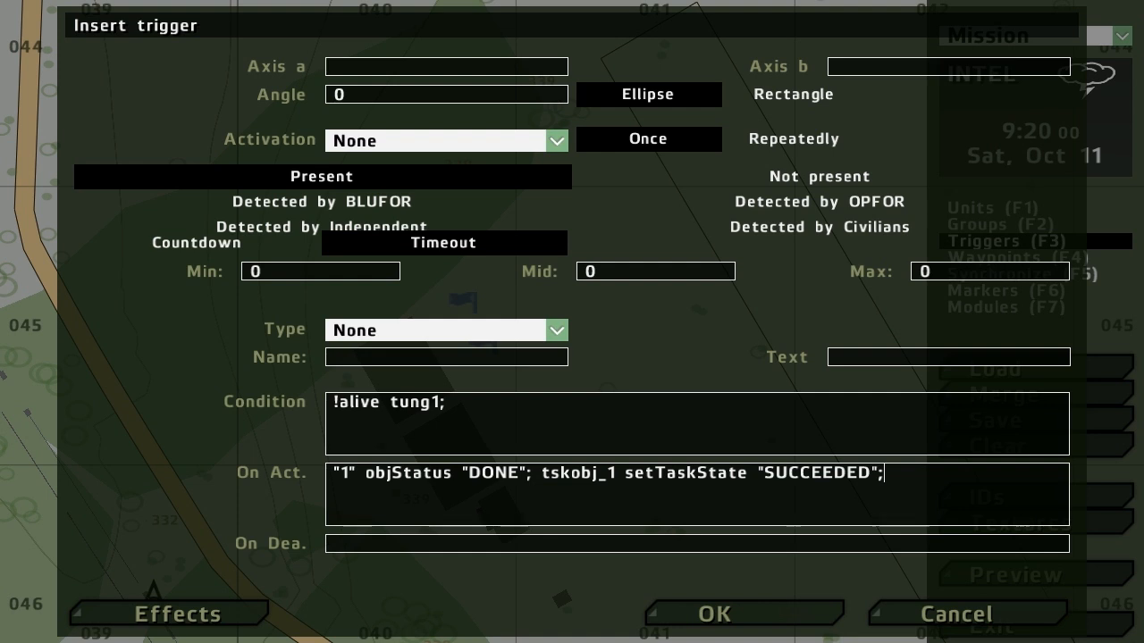
text(player)
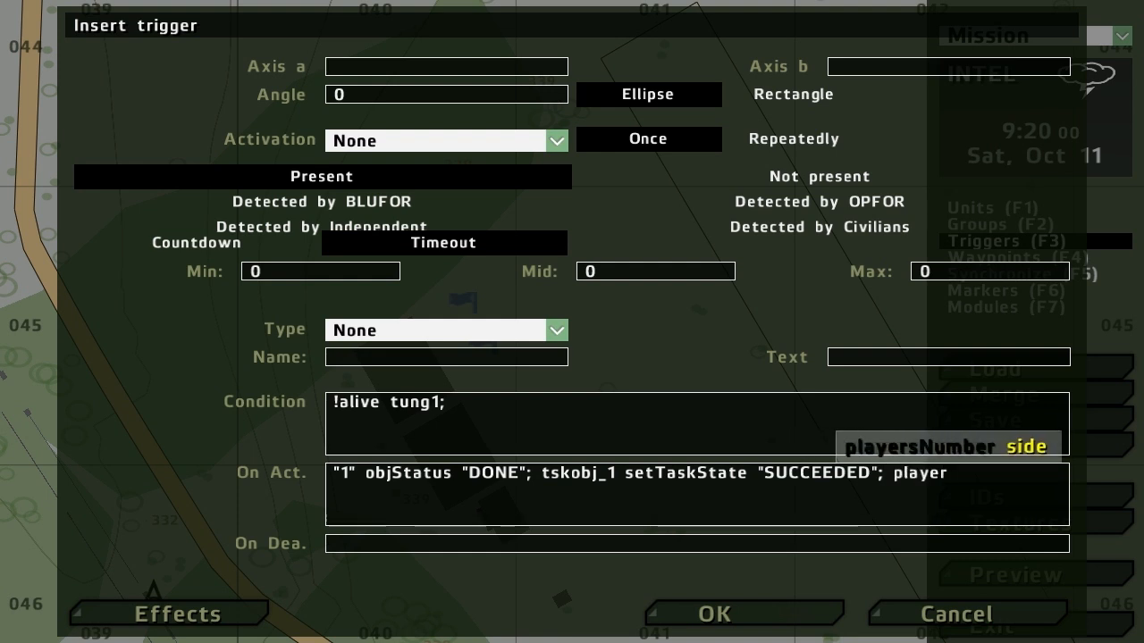
text(setCurrentTask)
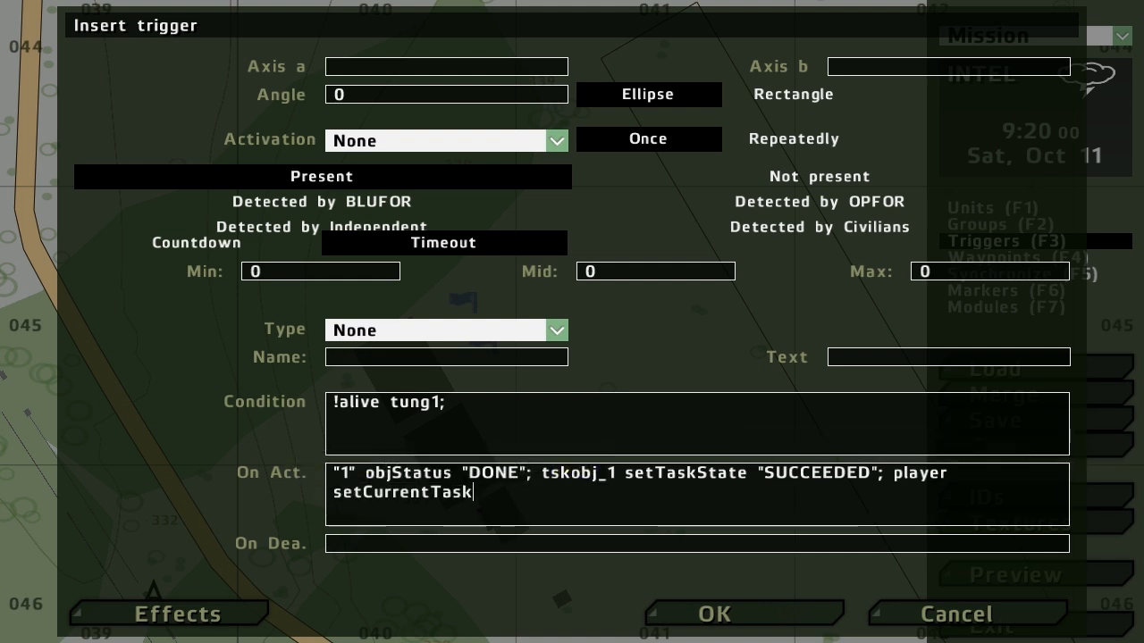
text(tskobj_)
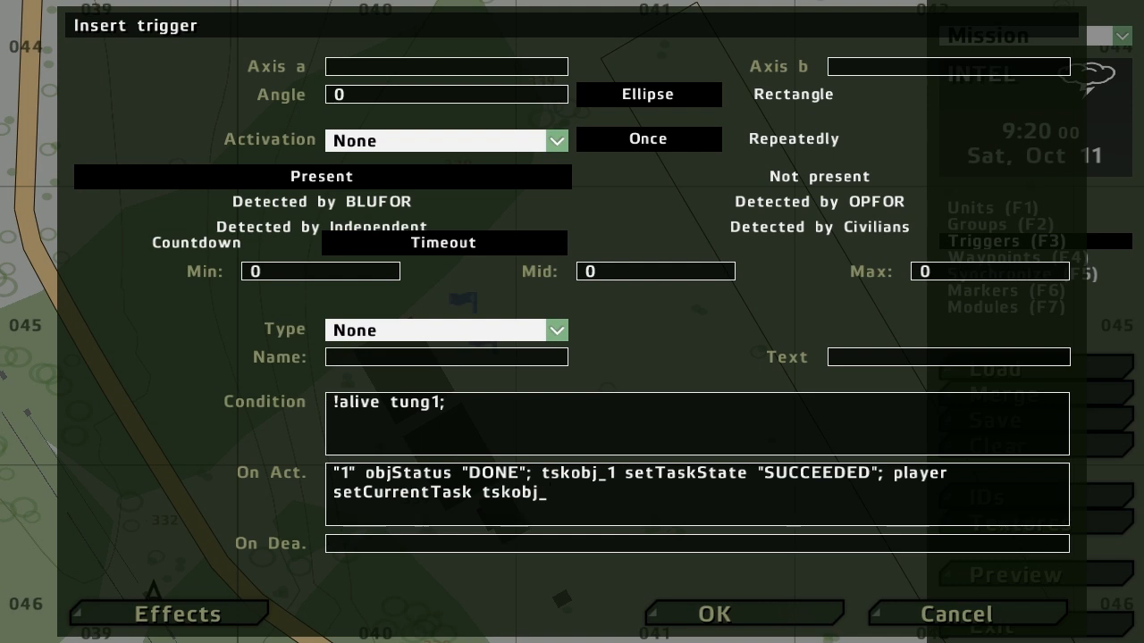
text(2;)
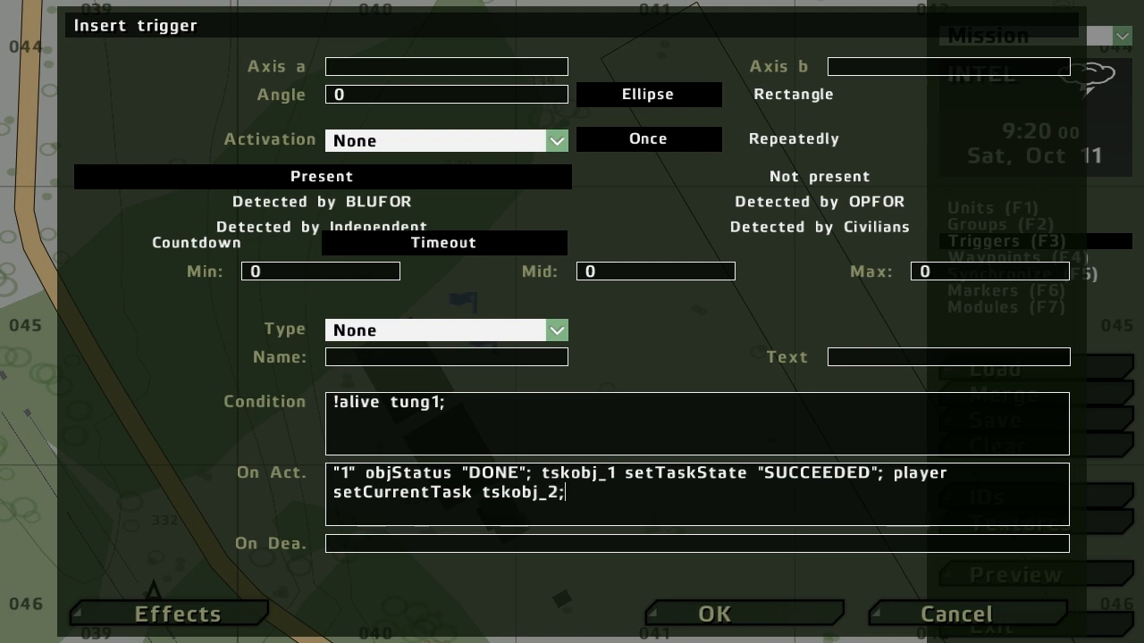
drag(800, 472, 565, 492)
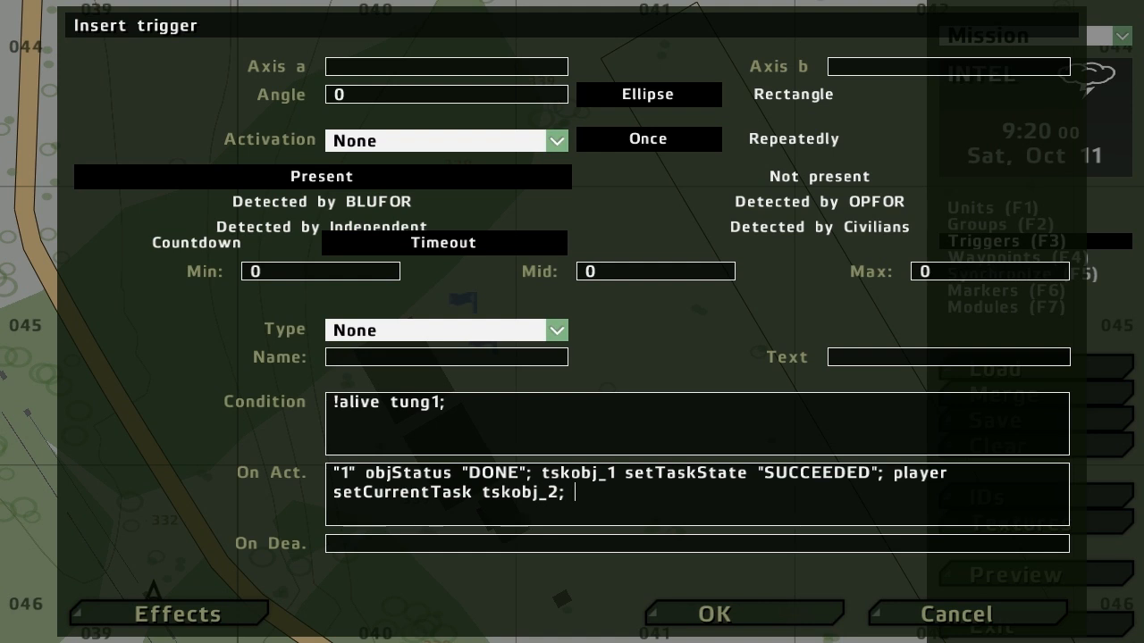
Append 'obj_1 = true; publicVariable "obj_1";' to On Act. and confirm the trigger.
text(obj_)
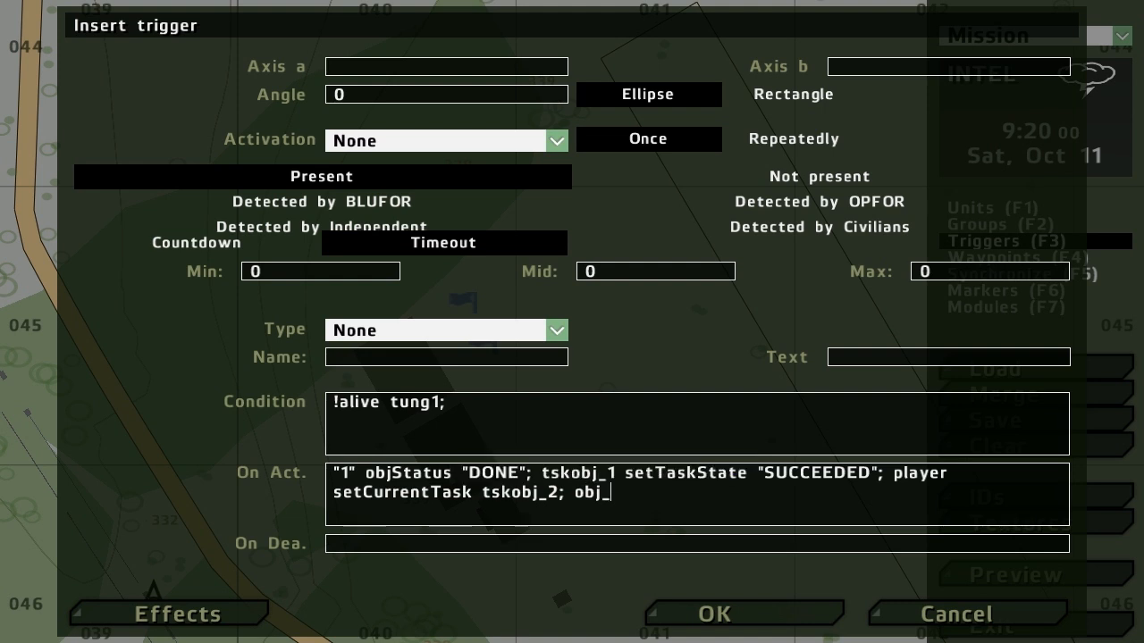
text(1)
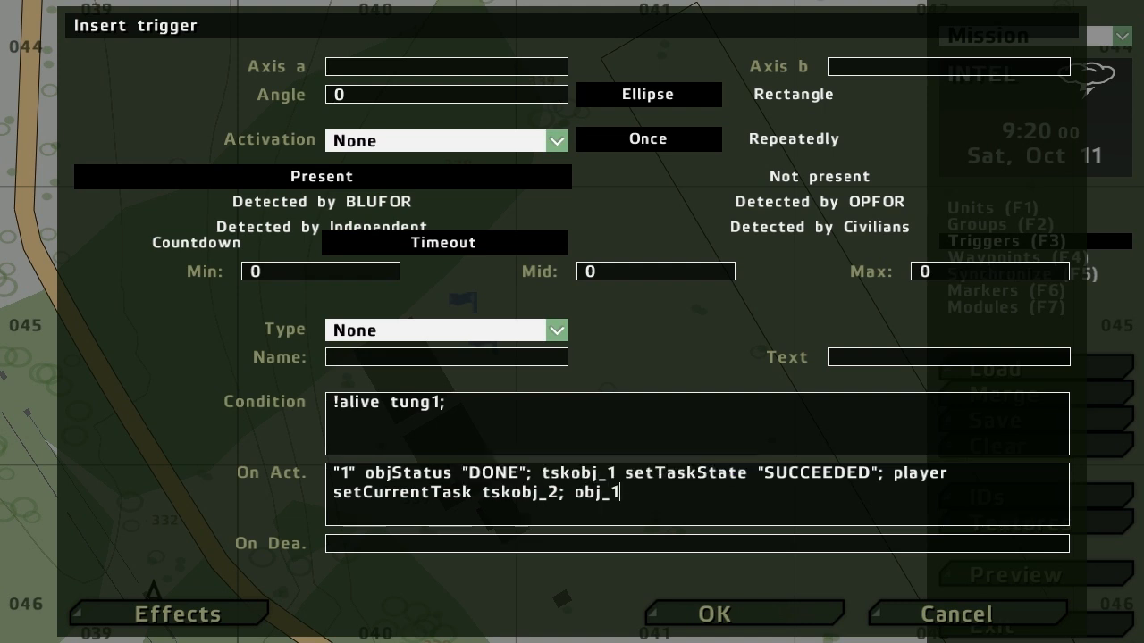
text(= true;)
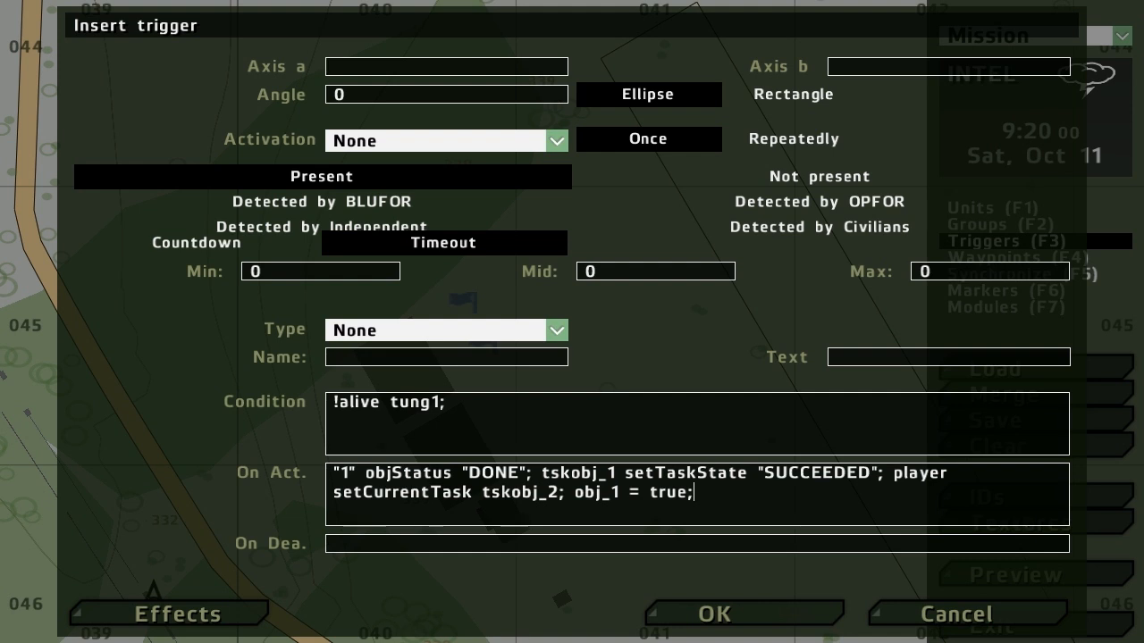
text(publicVariable)
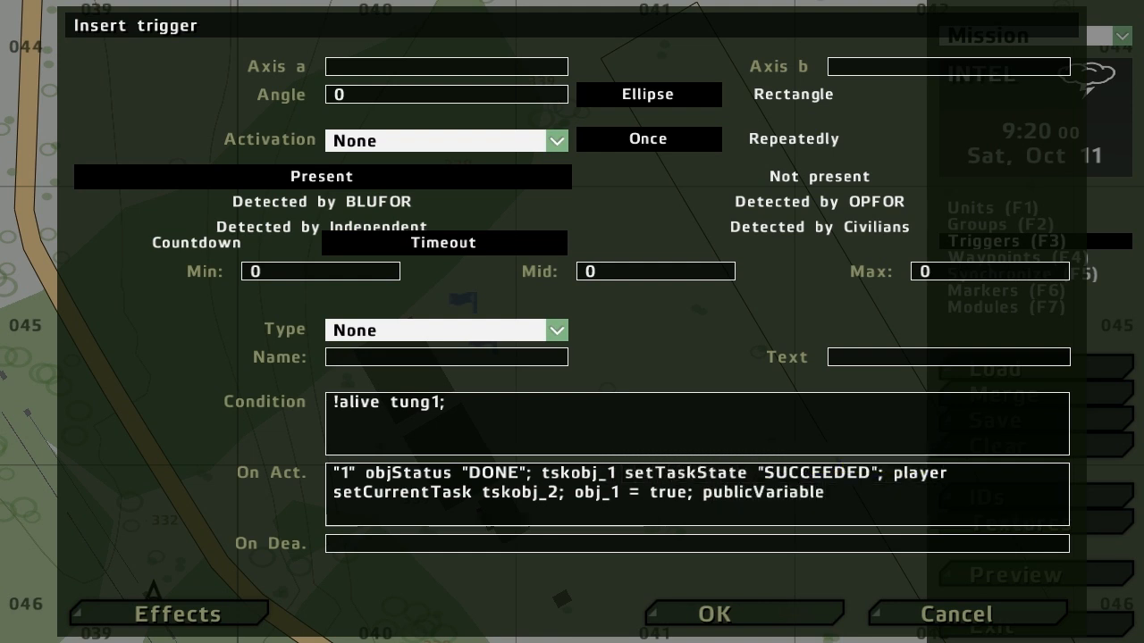
text("obj_1)
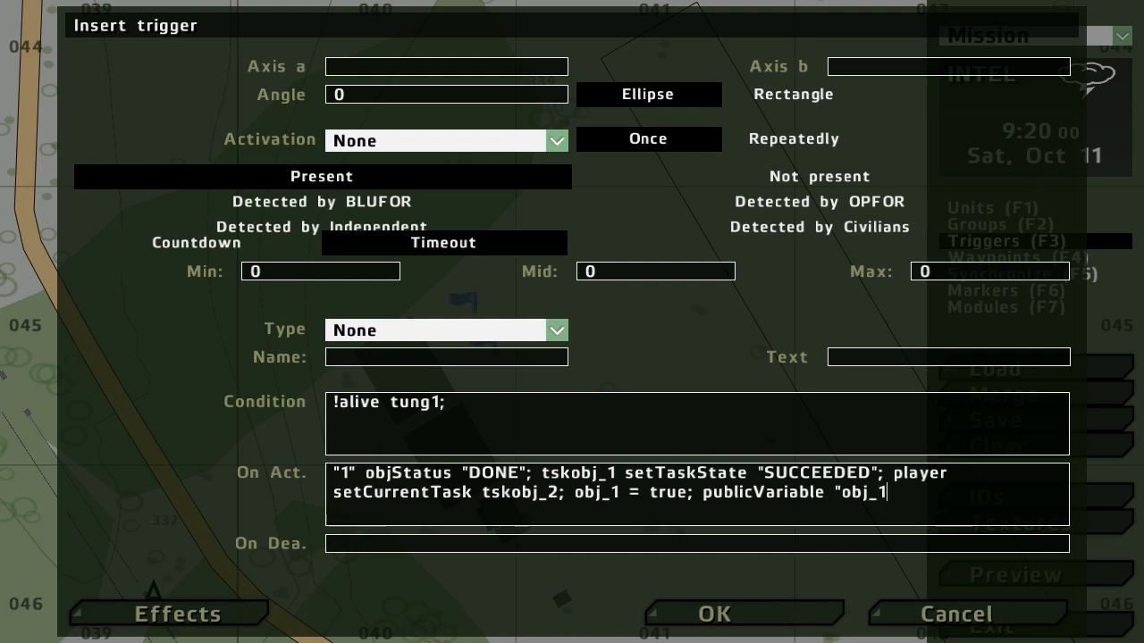
text(";)
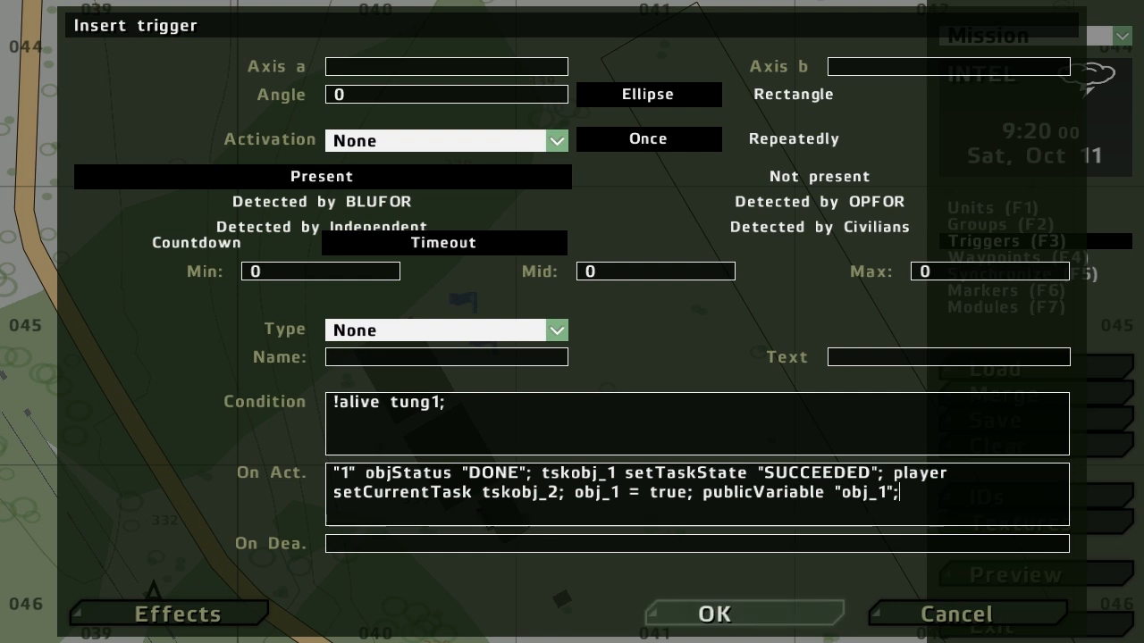
mouse_move(713, 614)
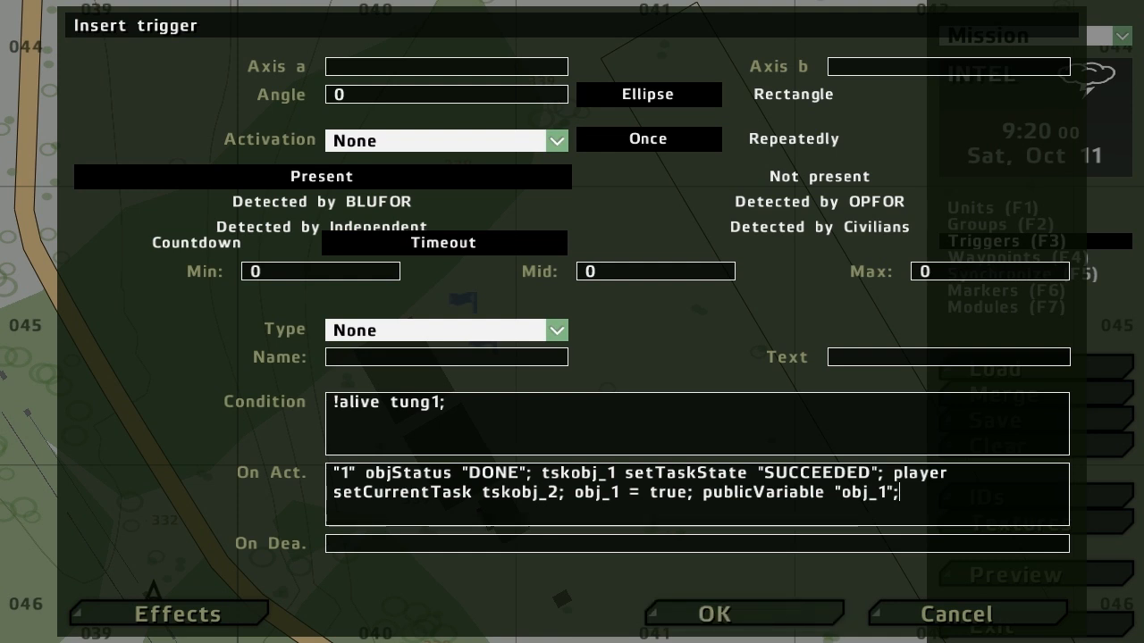
triple_click(626, 482)
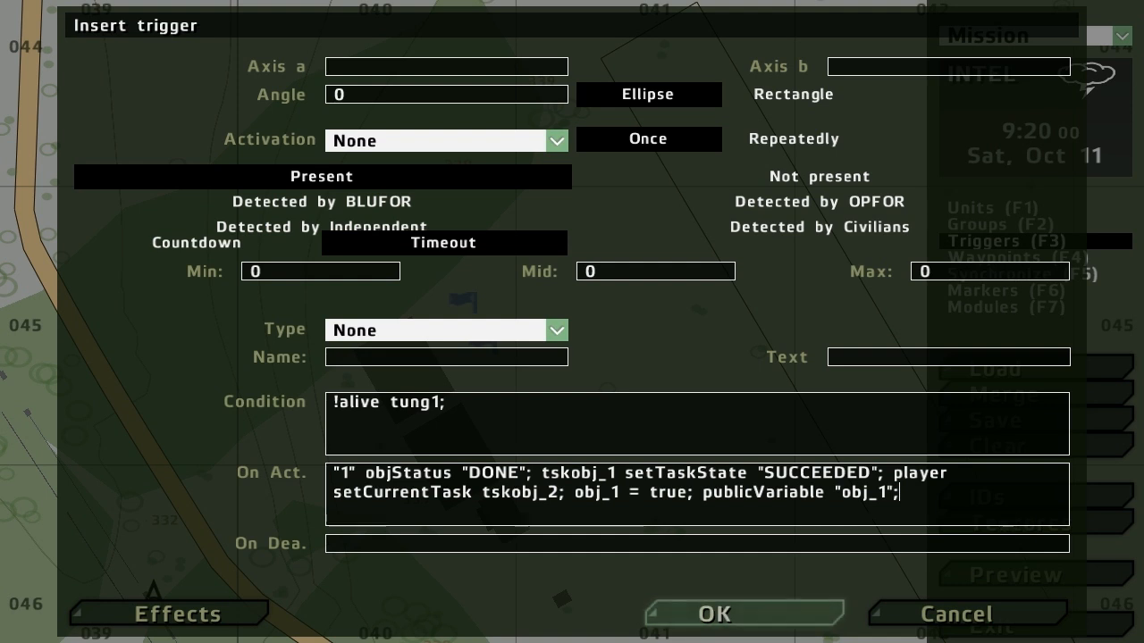
click(713, 615)
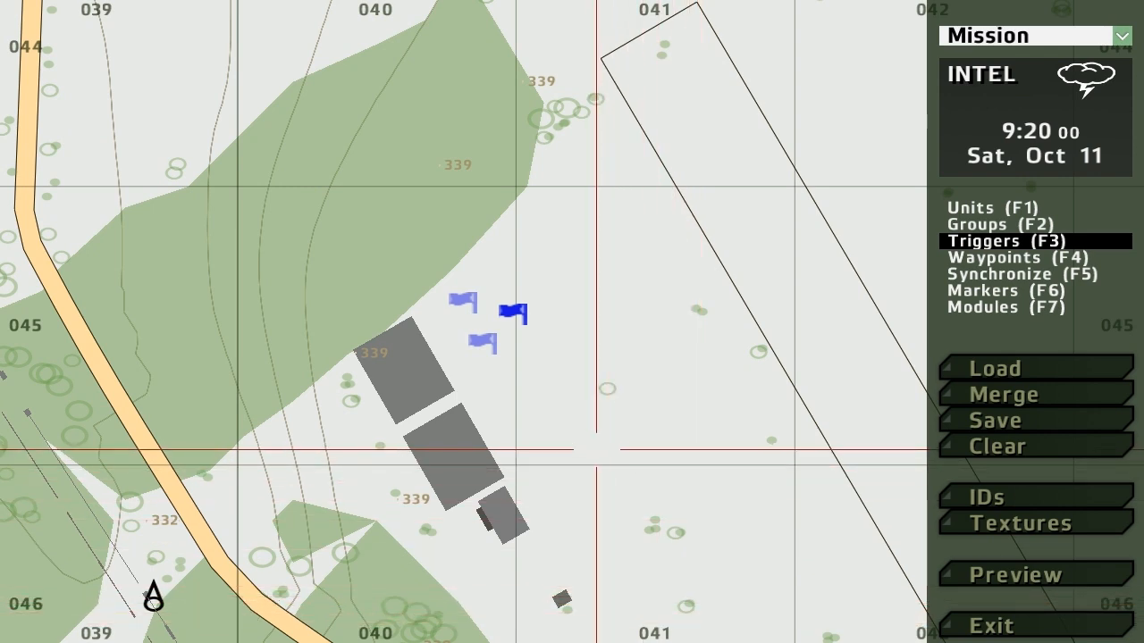
Reopen the objective trigger and select its On Act. code for review.
double_click(510, 312)
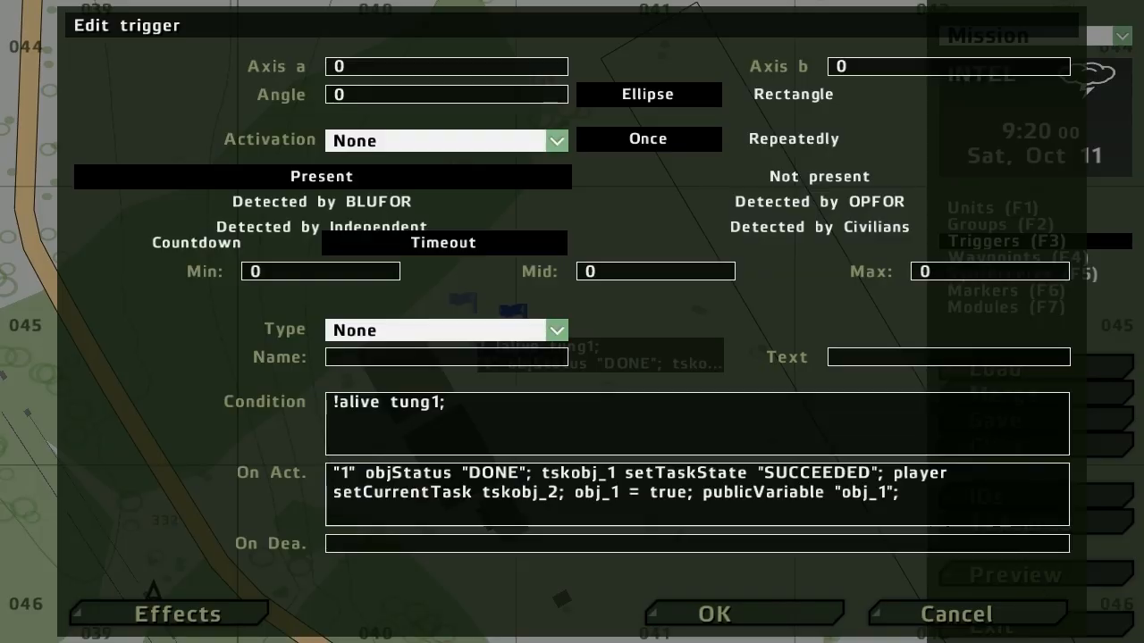
click(561, 492)
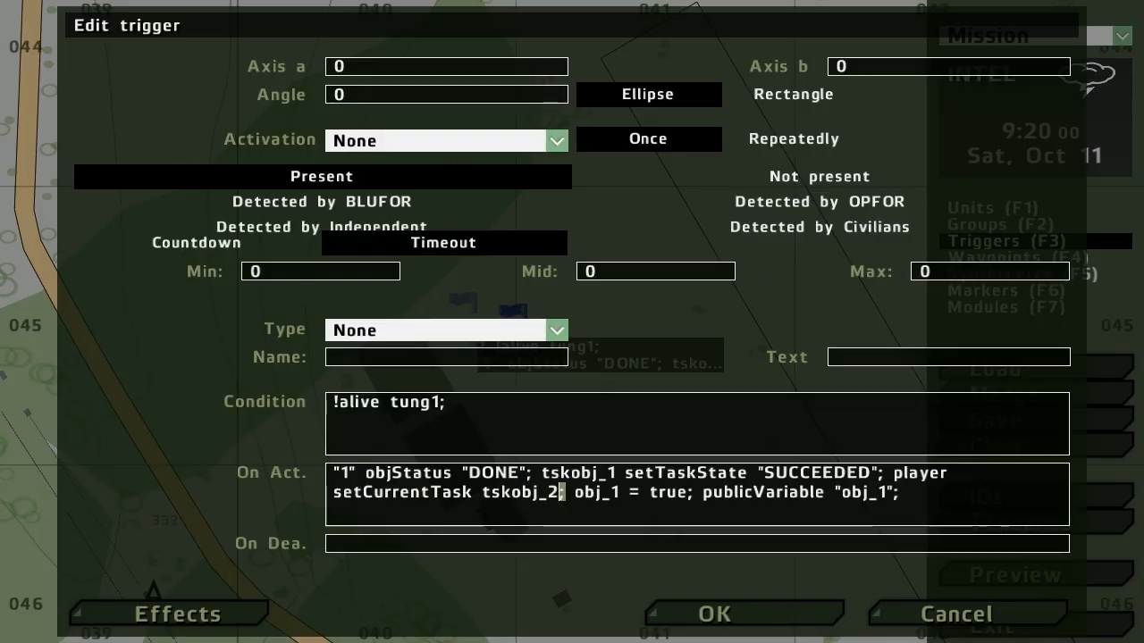
drag(898, 473, 563, 492)
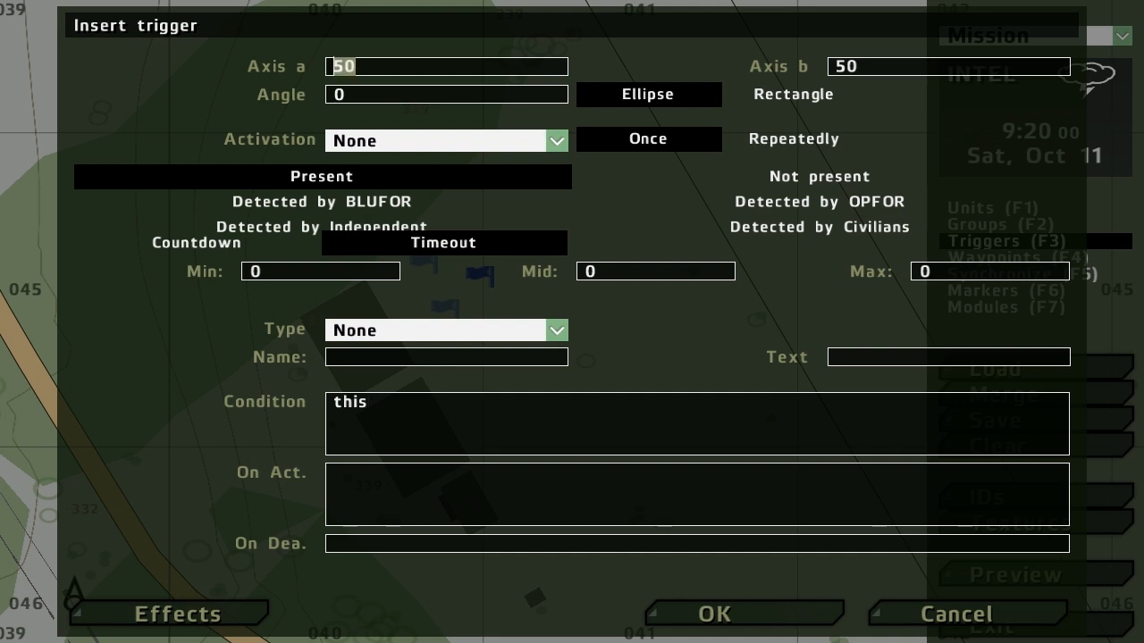
Set the new trigger's type to End #1 and begin typing ForceEnd; in On Act.
click(446, 66)
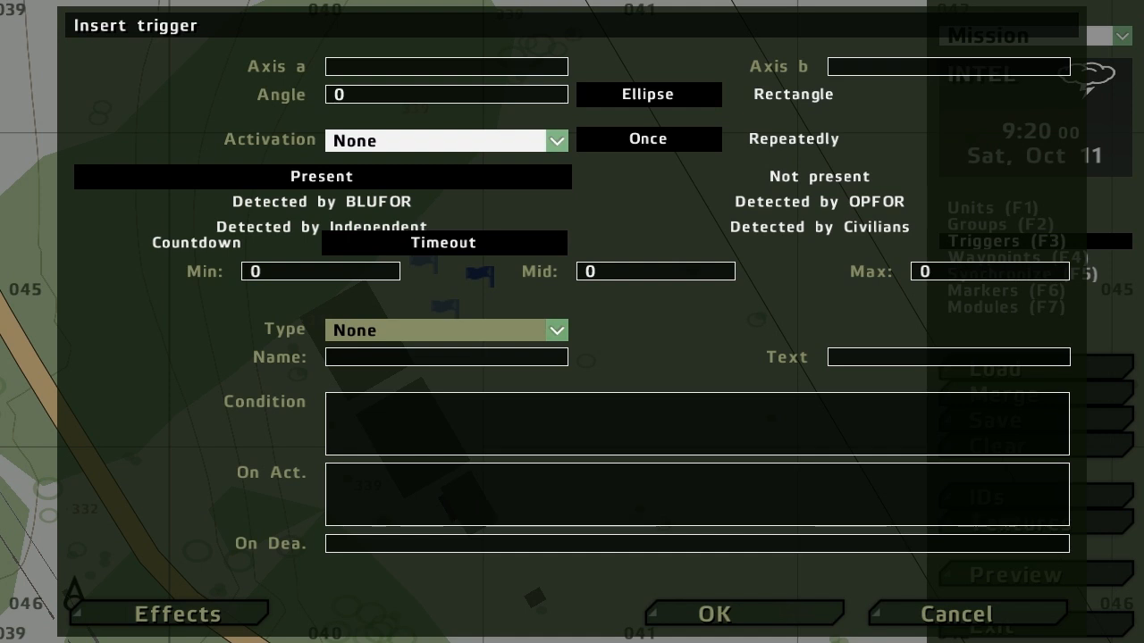
click(444, 330)
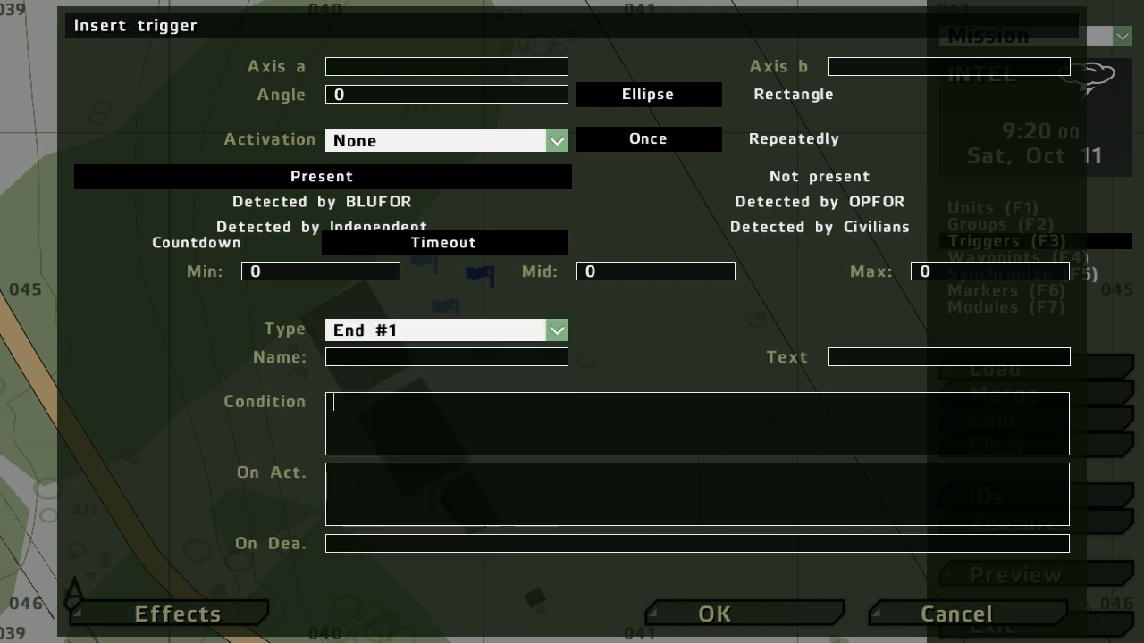
text(obj_1)
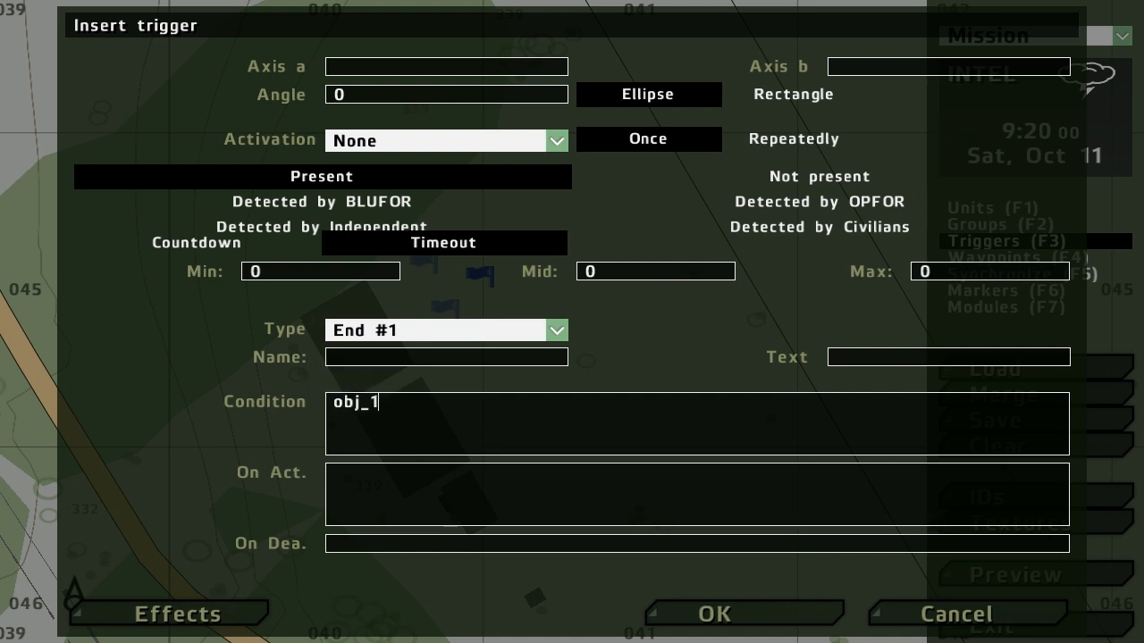
text(;)
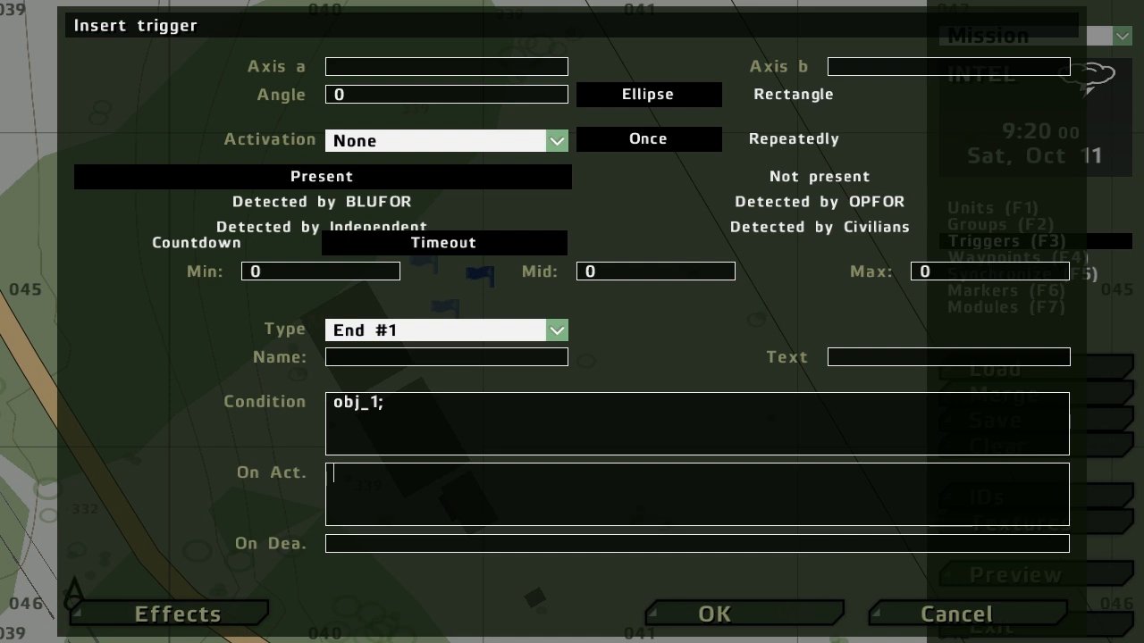
text(ForceEnd;)
click(697, 424)
text(!alive tung)
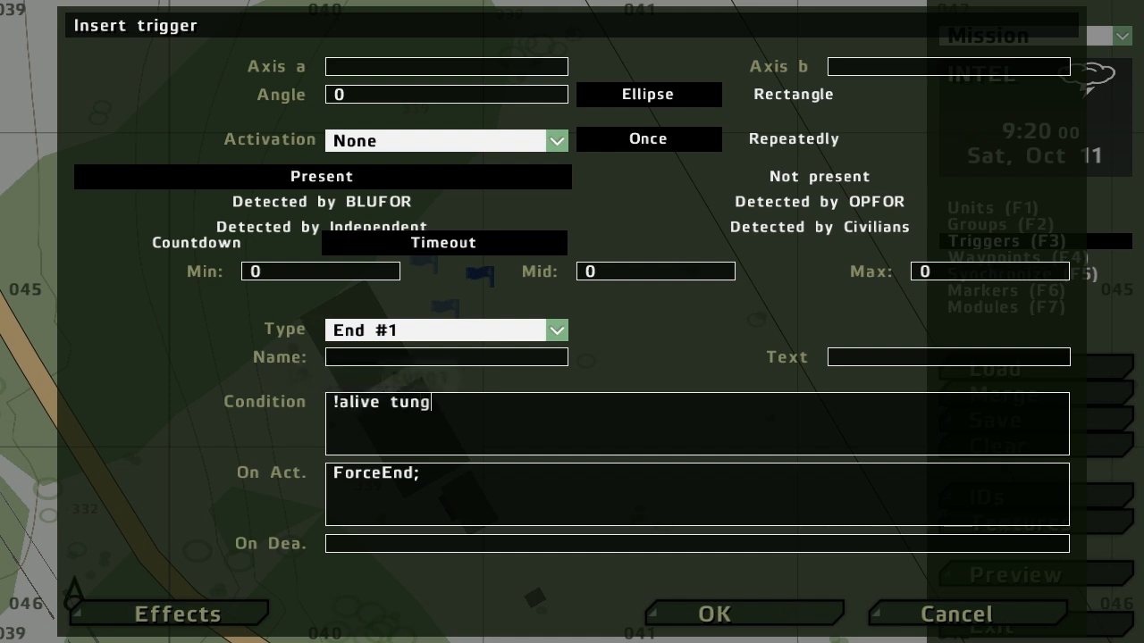
Enter the condition 'obj_1 && obj_2 && obj_3;' in the End #1 trigger.
text(1)
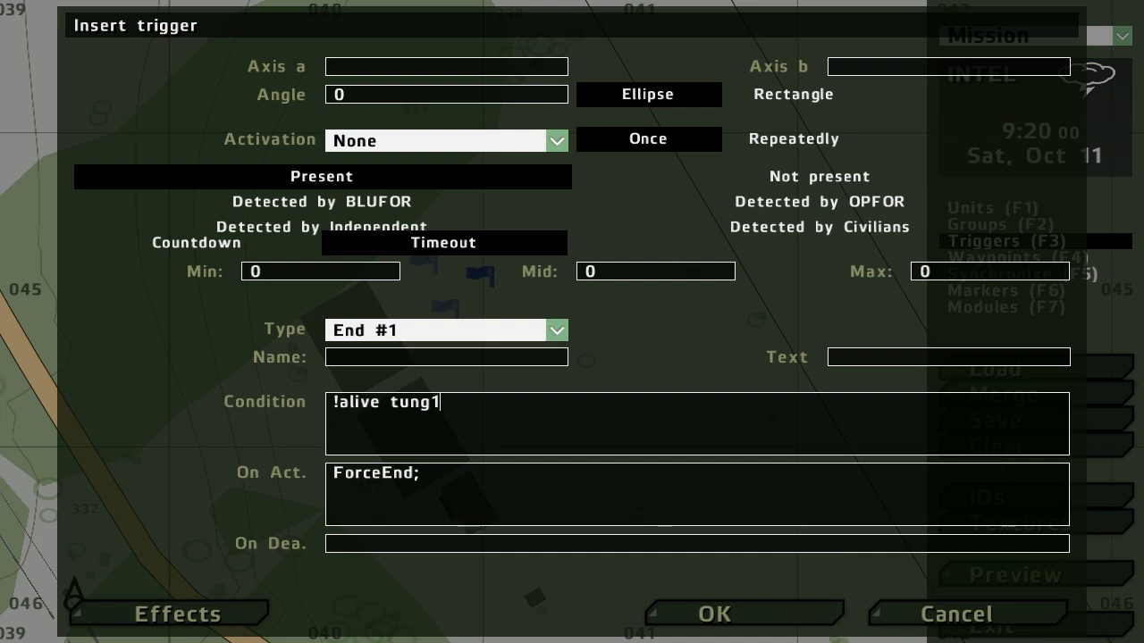
text(obj_1)
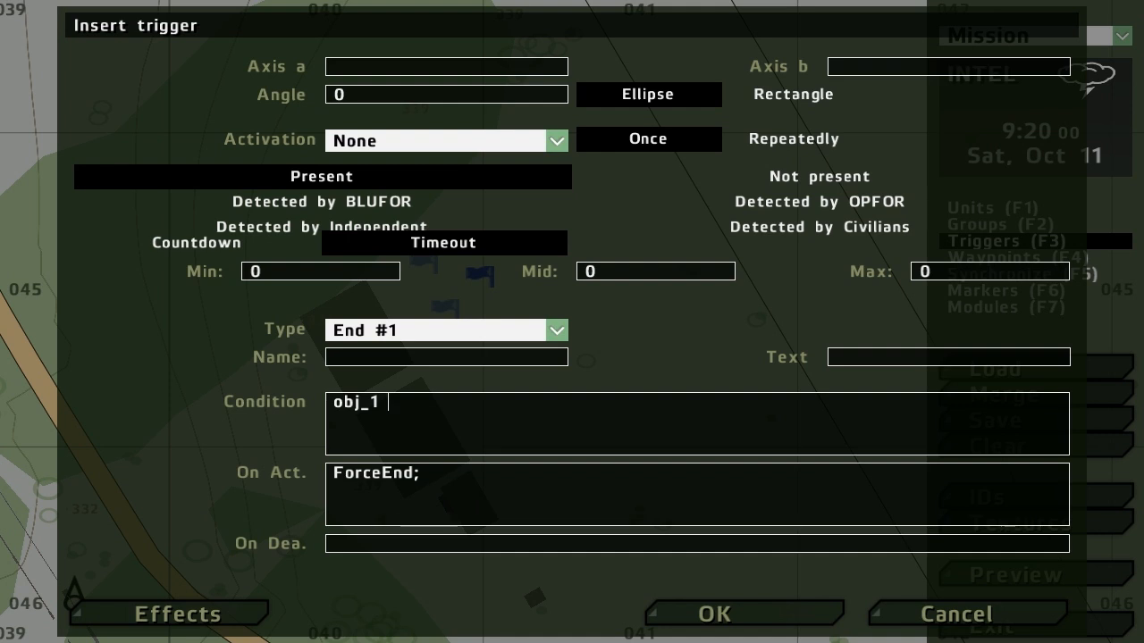
text(&& obj_)
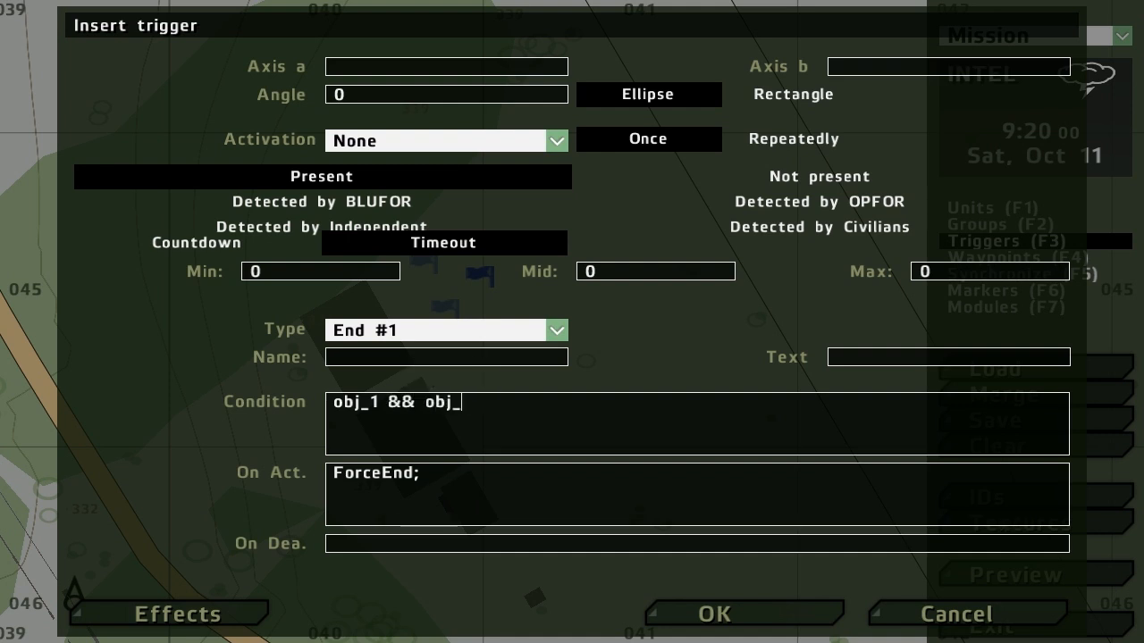
text(2)
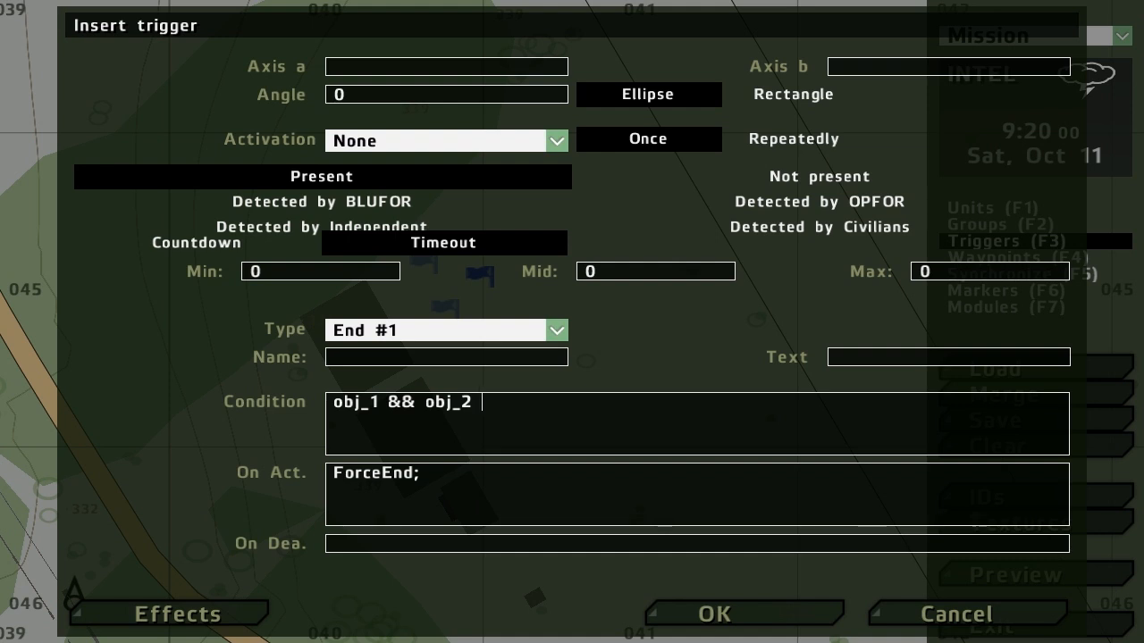
text(&& obj_3)
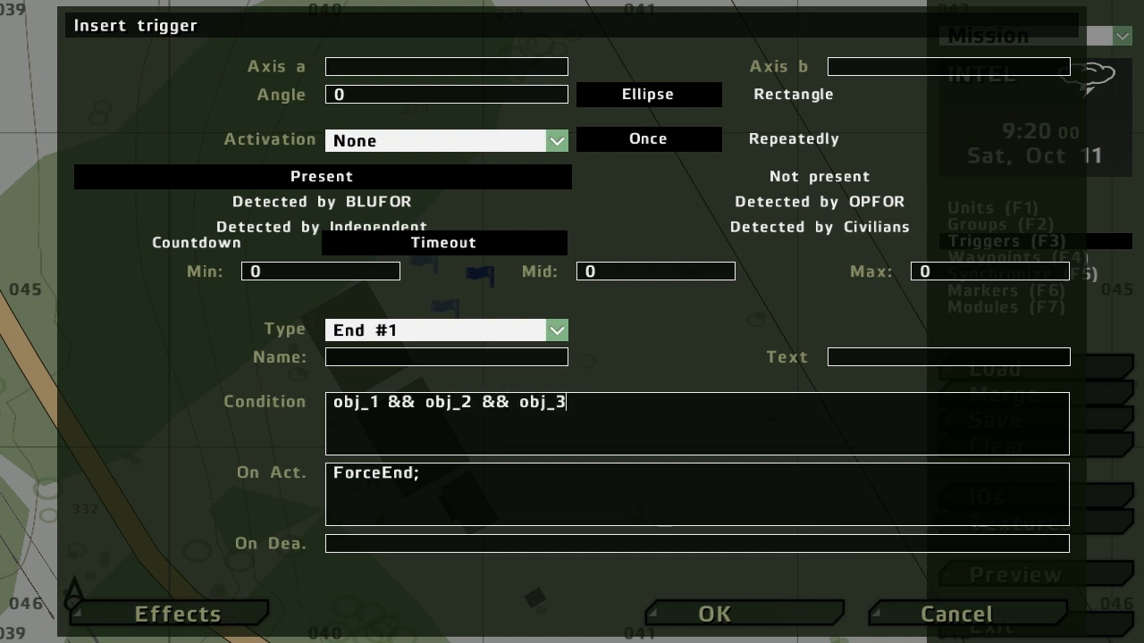
text(;)
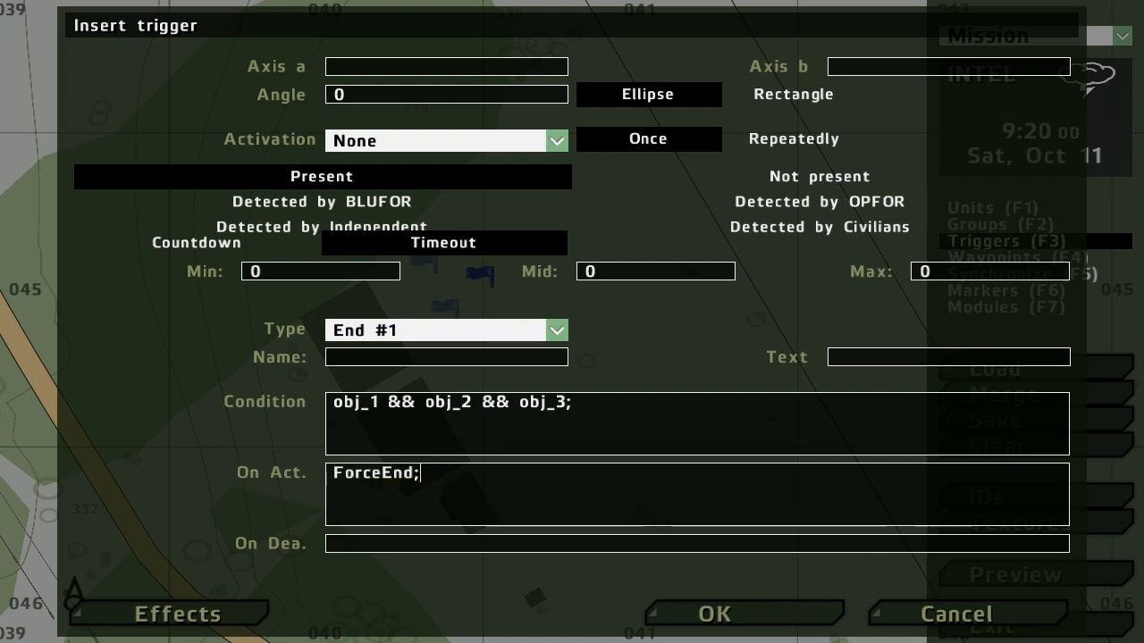
Cut the condition down to 'obj_1;' and confirm the End #1 trigger.
drag(387, 402, 572, 402)
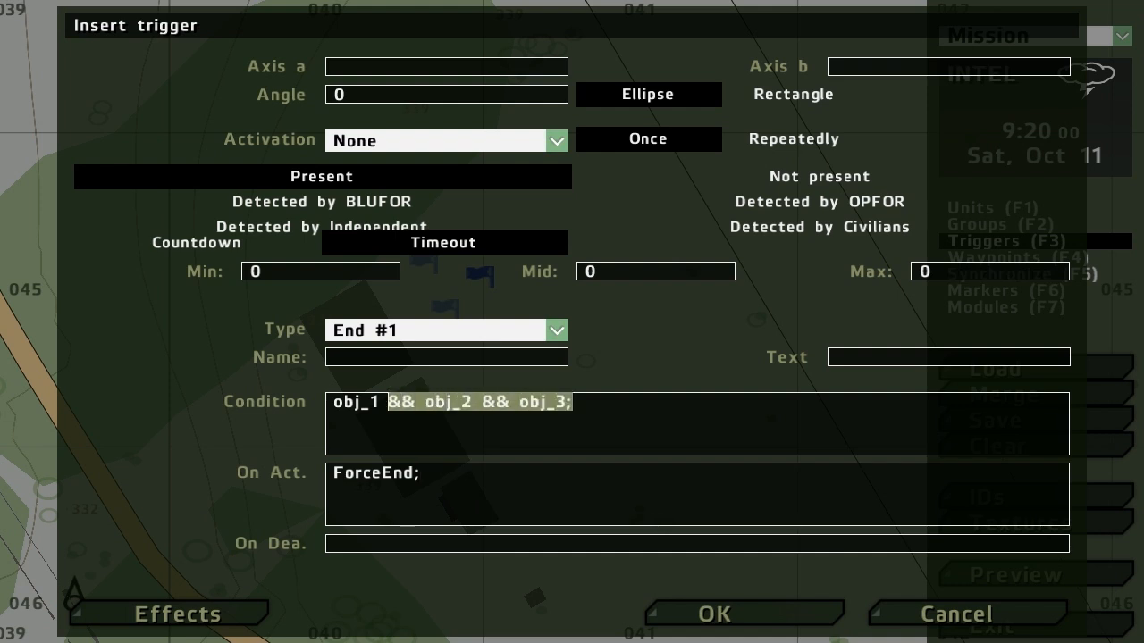
key(Delete)
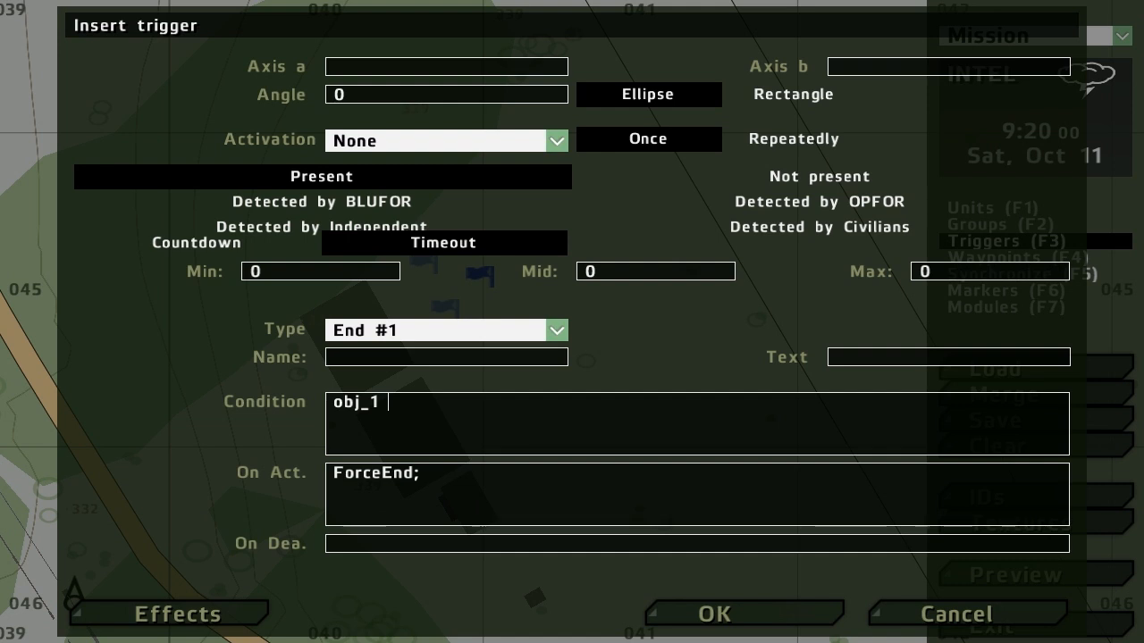
text(;)
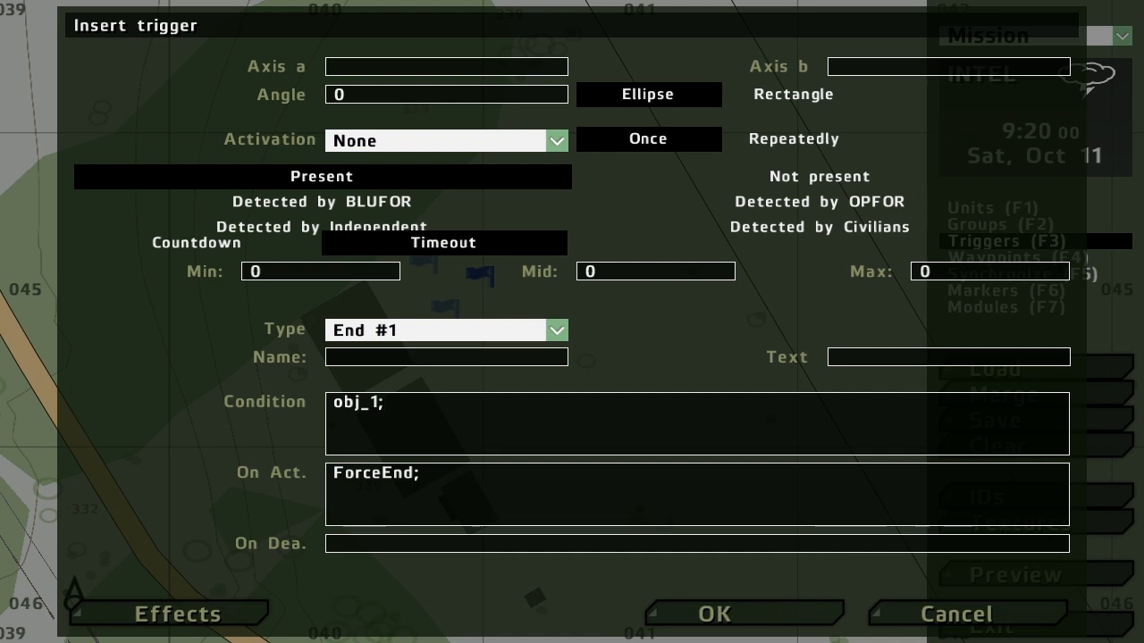
click(710, 614)
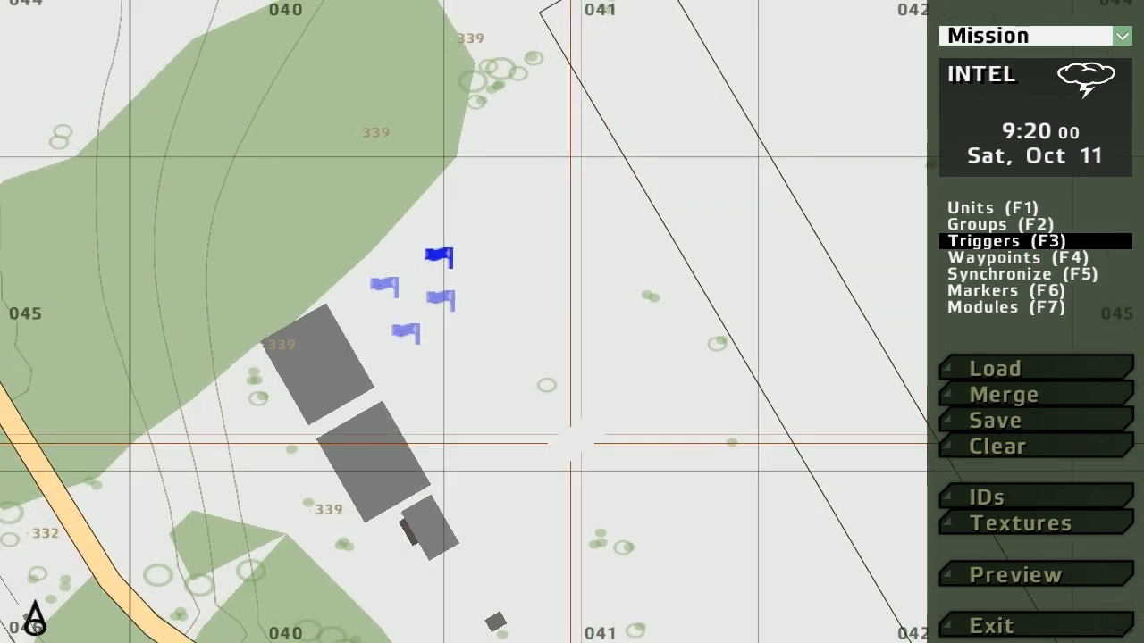
Save the mission as the user mission 'test'.
click(995, 420)
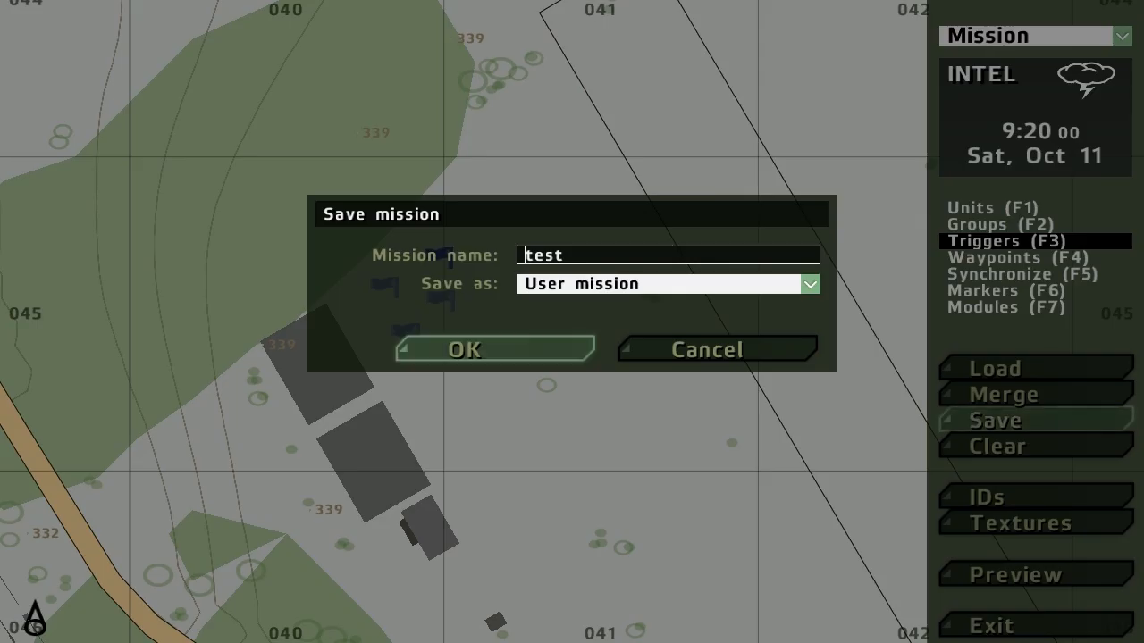
click(463, 349)
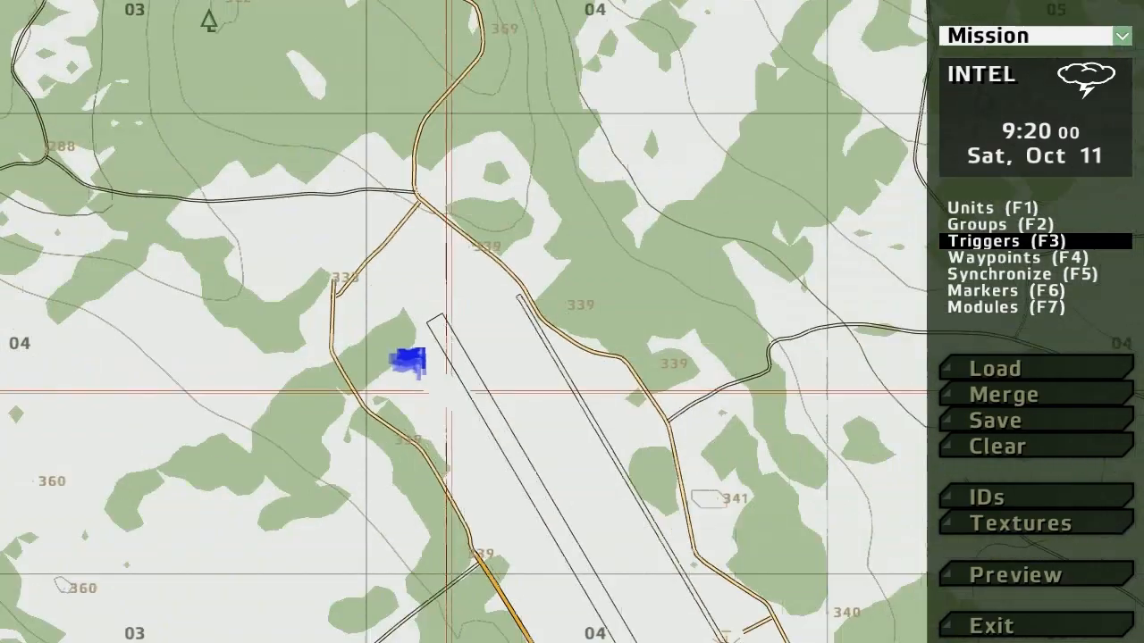